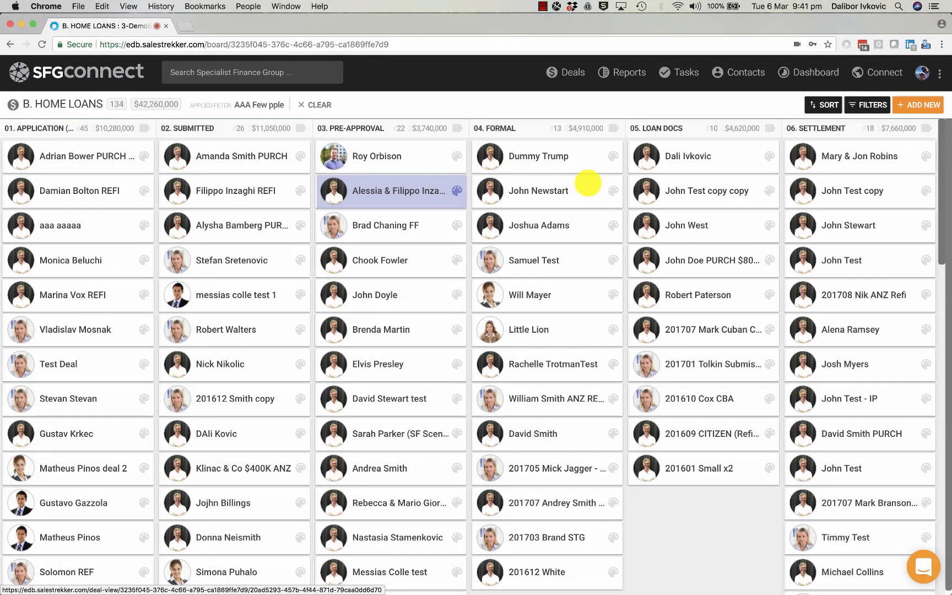
Move the Dummy Trump deal from 04. Formal to 05. Loan Docs and colour its card red
{"action": "left_click", "coordinate": [905, 104]}
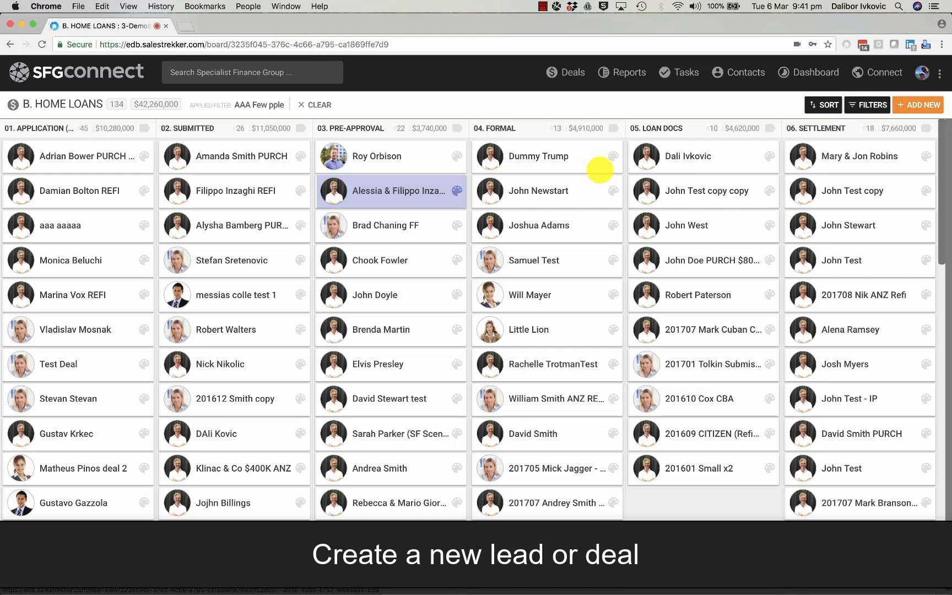
{"action": "scroll", "scroll_direction": "down", "scroll_amount": 3}
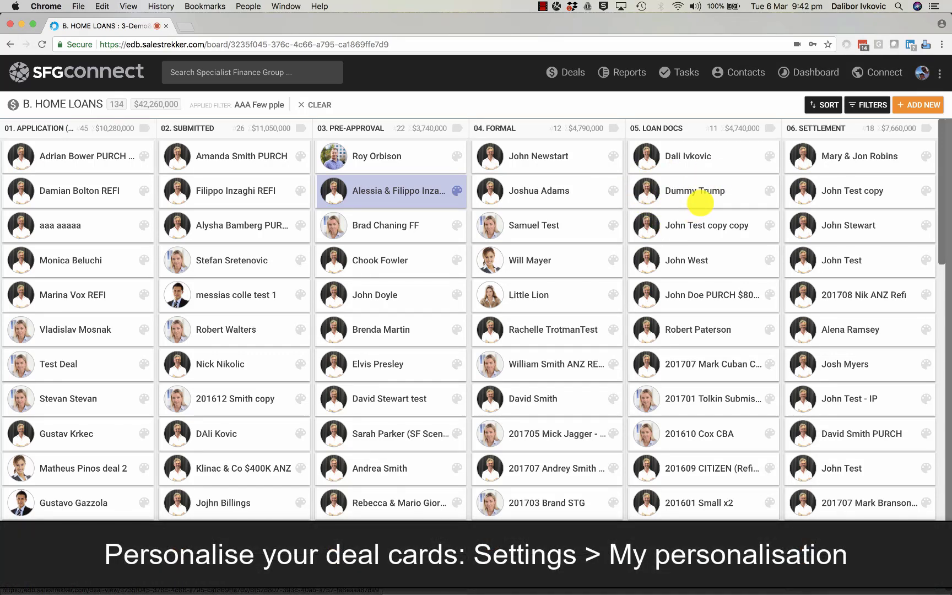
{"action": "mouse_move", "coordinate": [770, 197]}
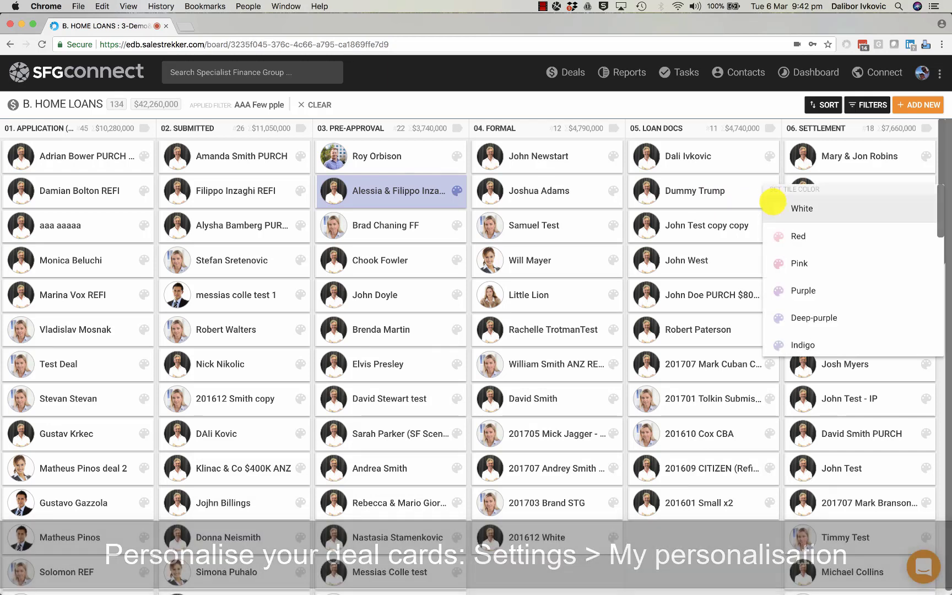
{"action": "left_click", "coordinate": [798, 236]}
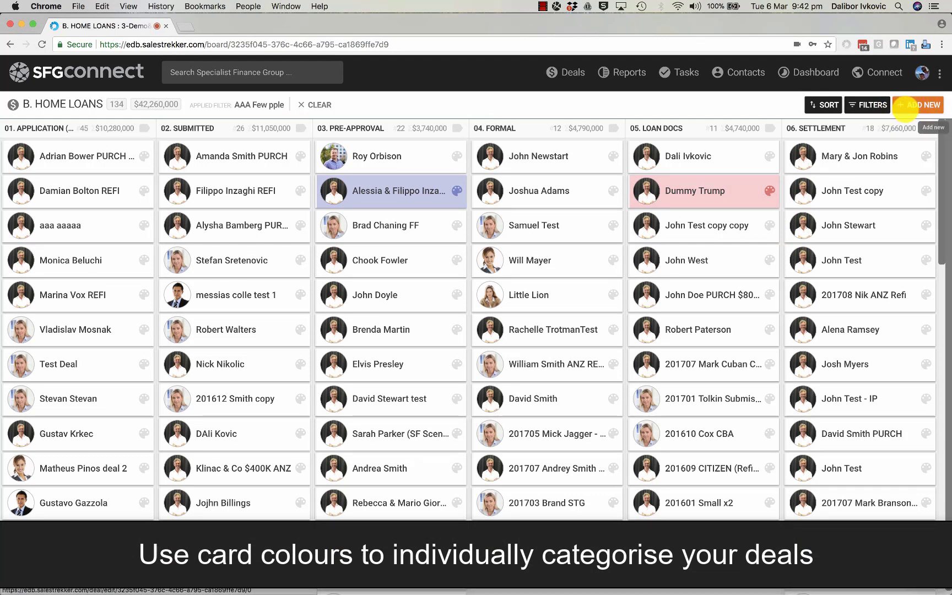
{"action": "left_click", "coordinate": [923, 104]}
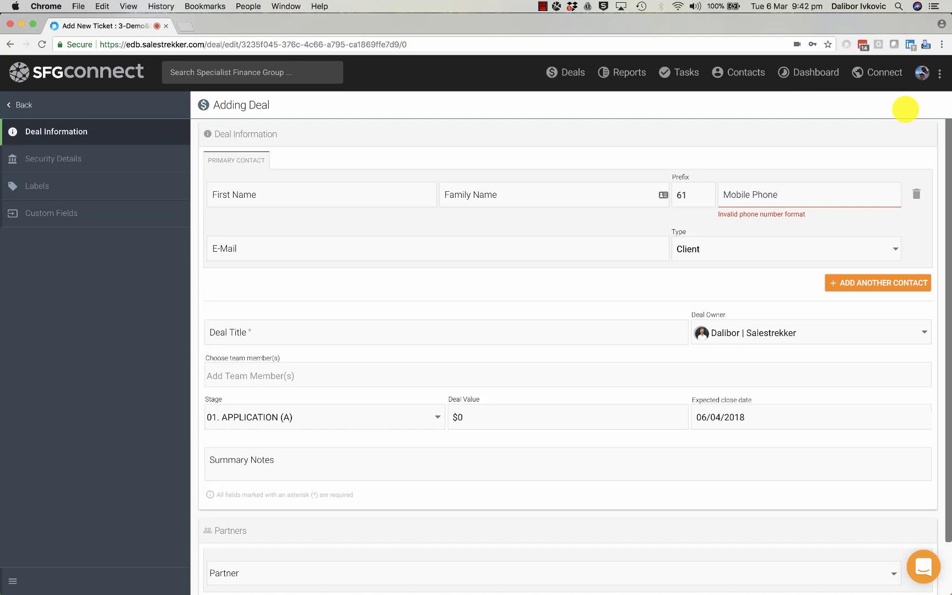
{"action": "mouse_move", "coordinate": [513, 275]}
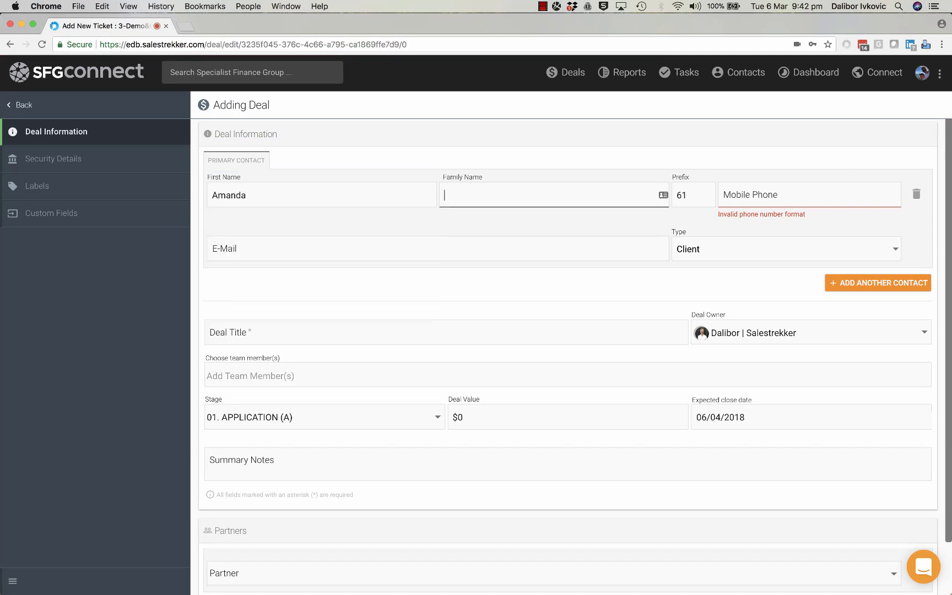
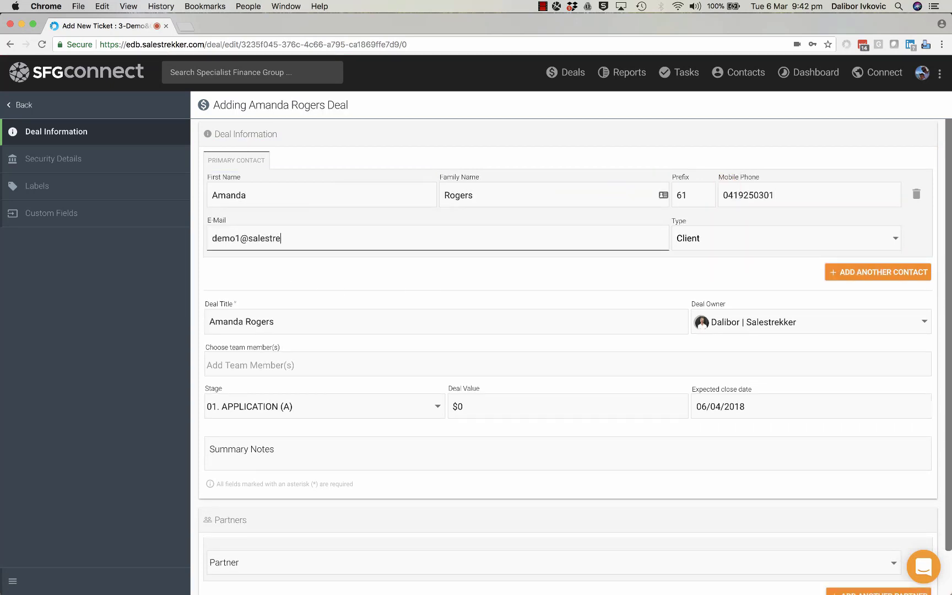
{"action": "type", "text": "ekker.com"}
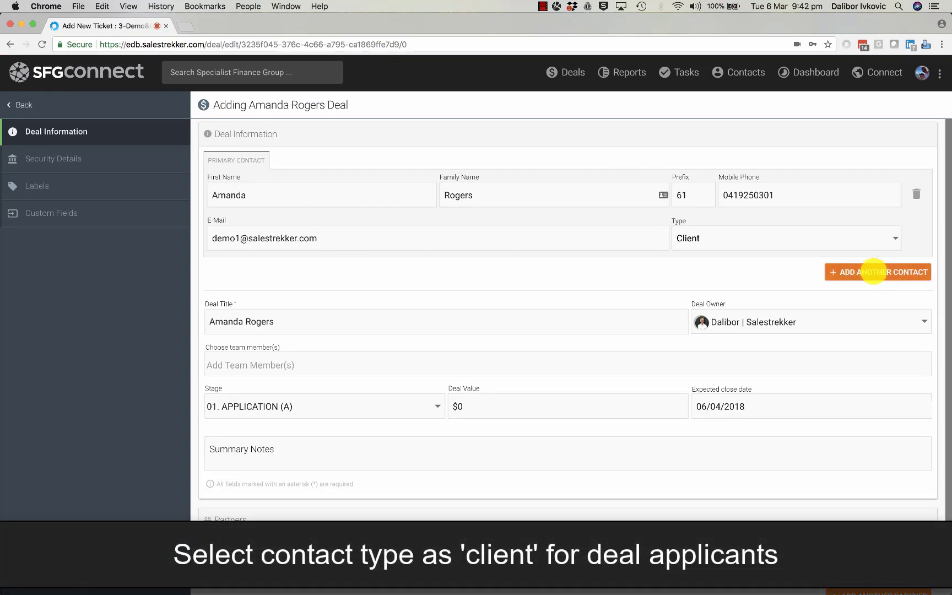
{"action": "mouse_move", "coordinate": [275, 340]}
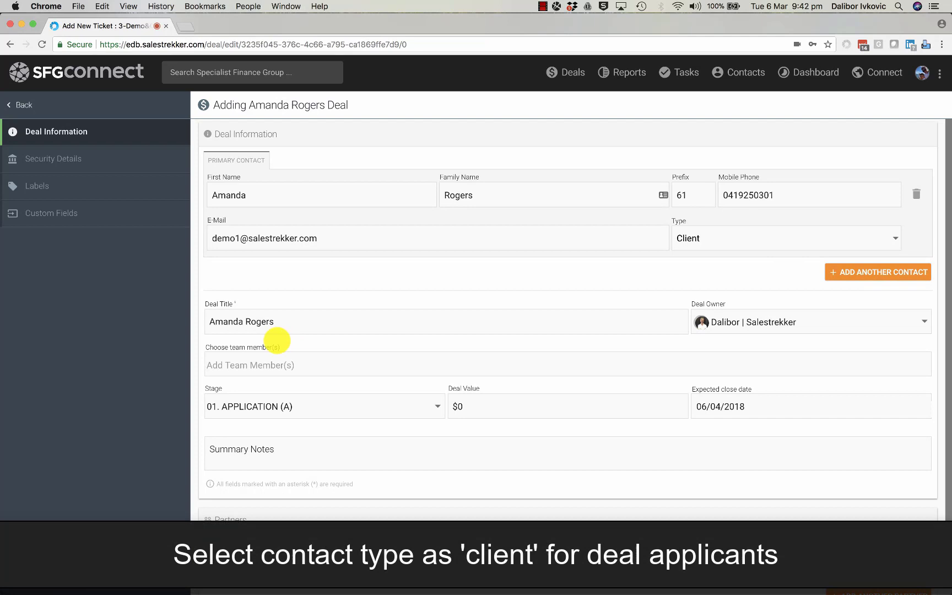
Change the deal title to '201803 … REFI O/O $800K'
{"action": "left_click", "coordinate": [284, 322]}
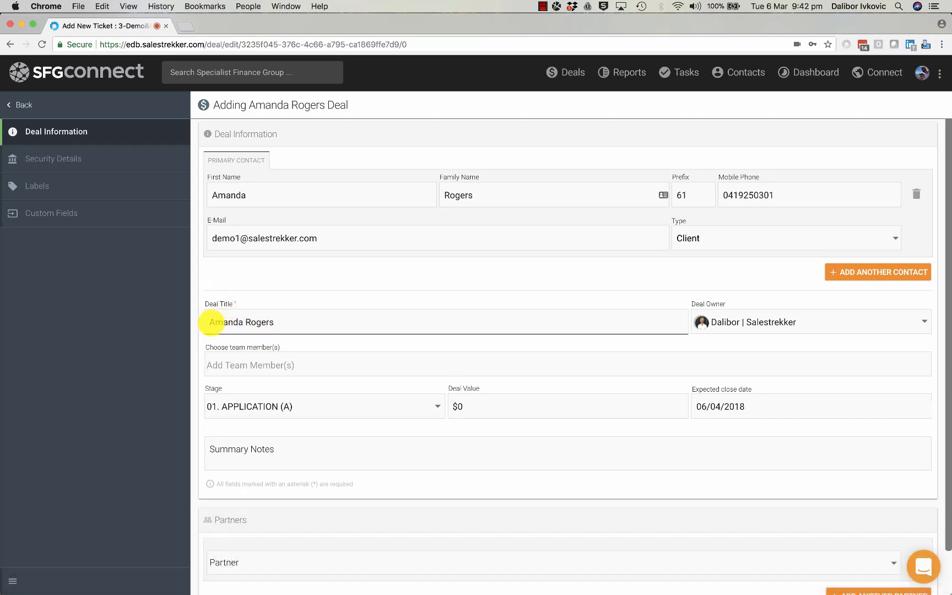
{"action": "type", "text": "201803"}
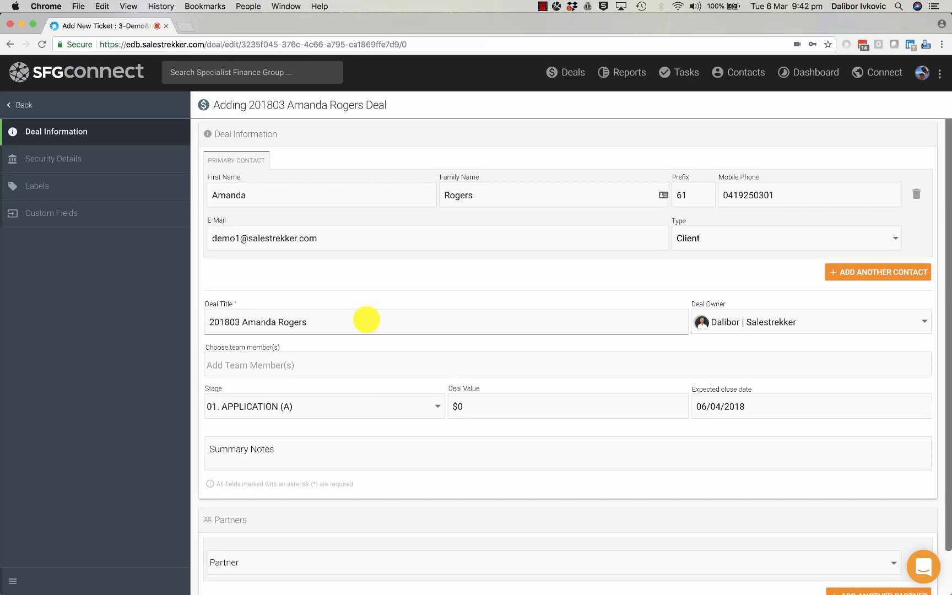
{"action": "type", "text": "REFI O"}
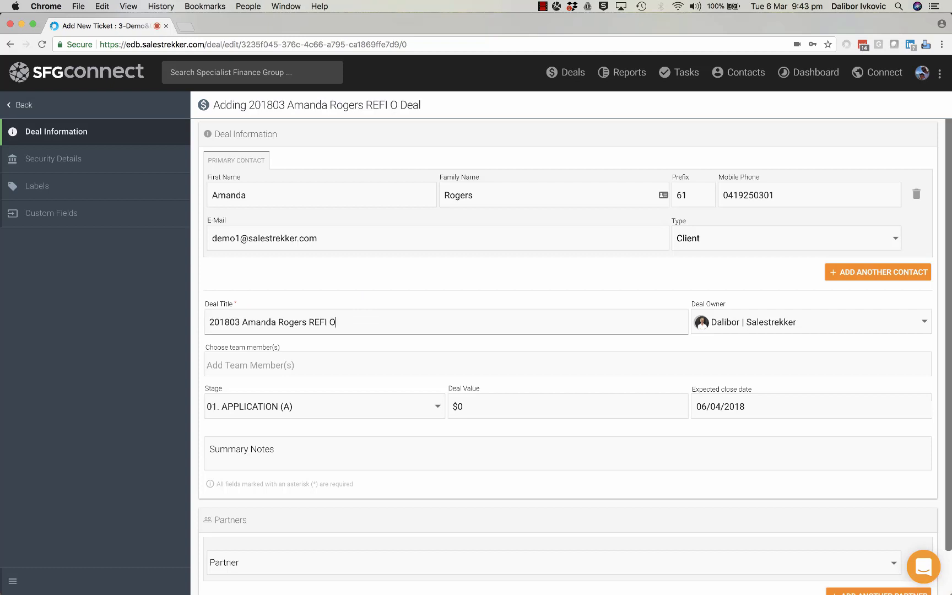
{"action": "type", "text": "/O $"}
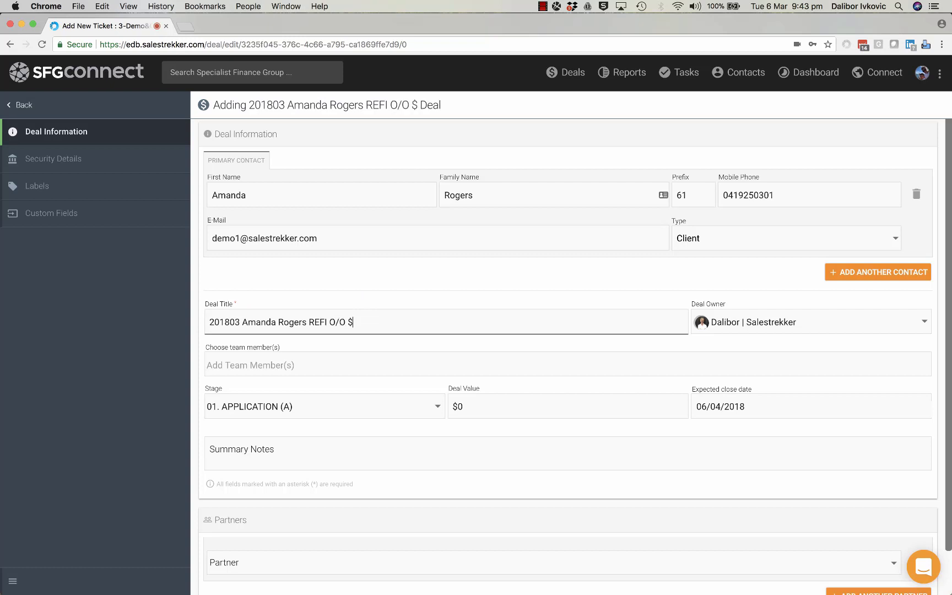
{"action": "type", "text": "800K"}
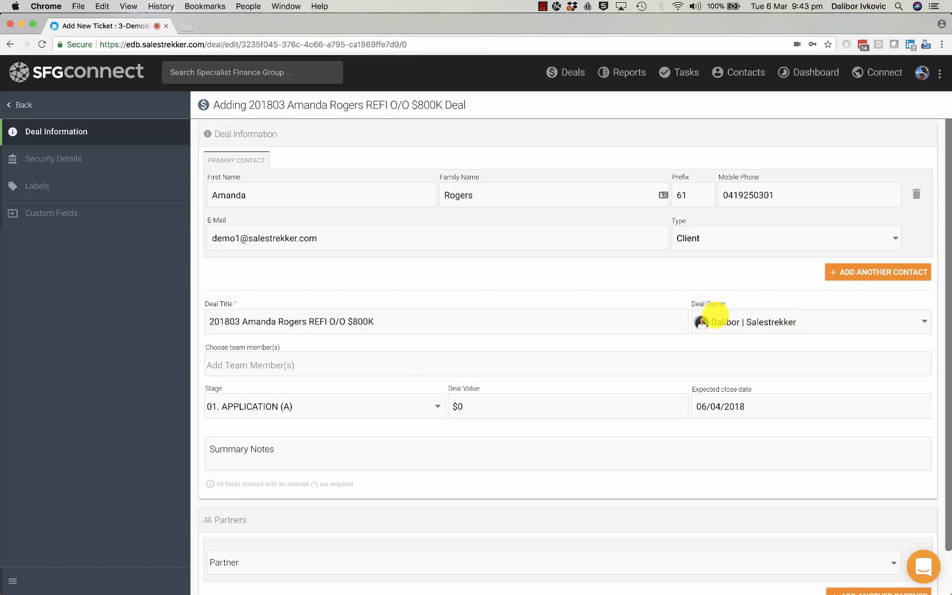
{"action": "left_click", "coordinate": [811, 322]}
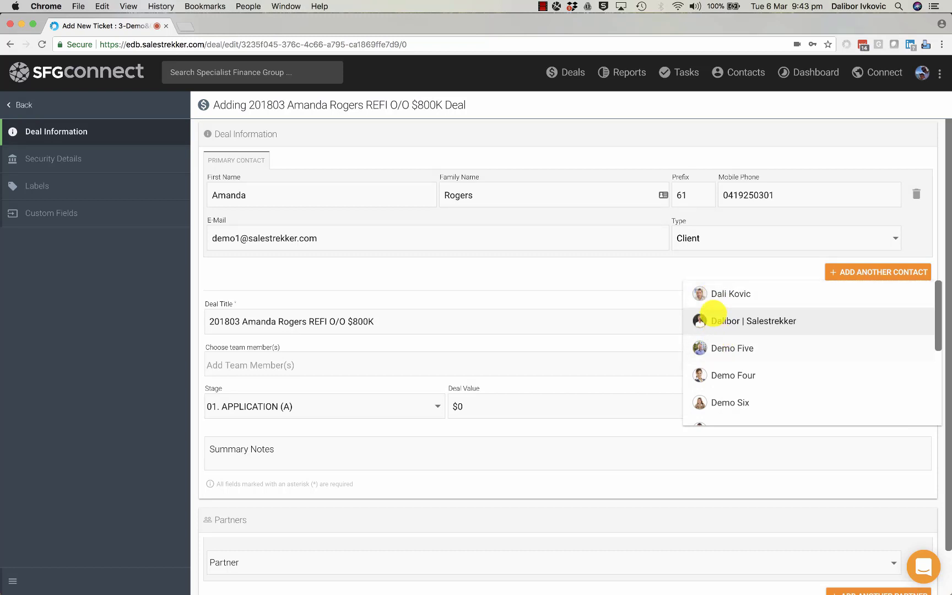
{"action": "left_click", "coordinate": [755, 321]}
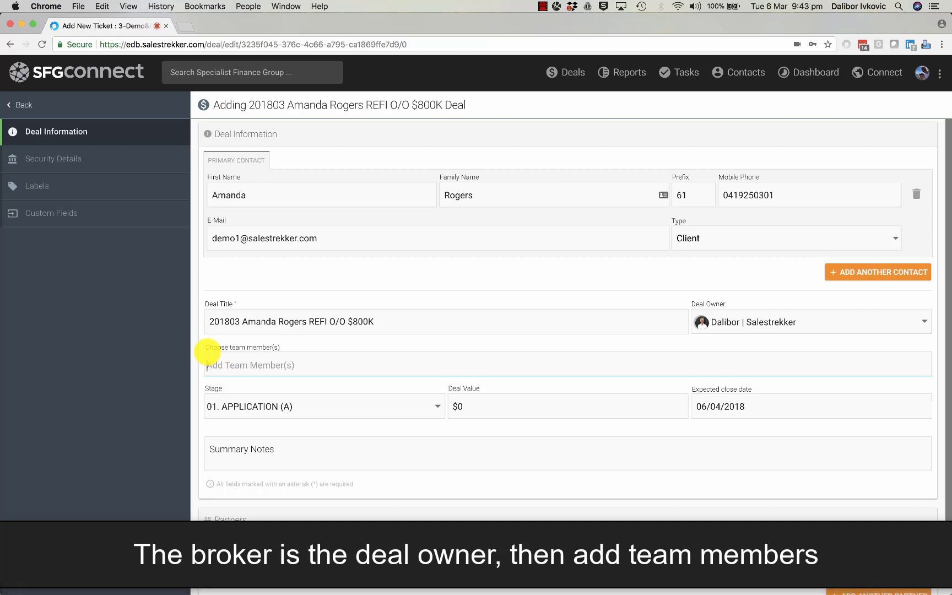
{"action": "type", "text": "m"}
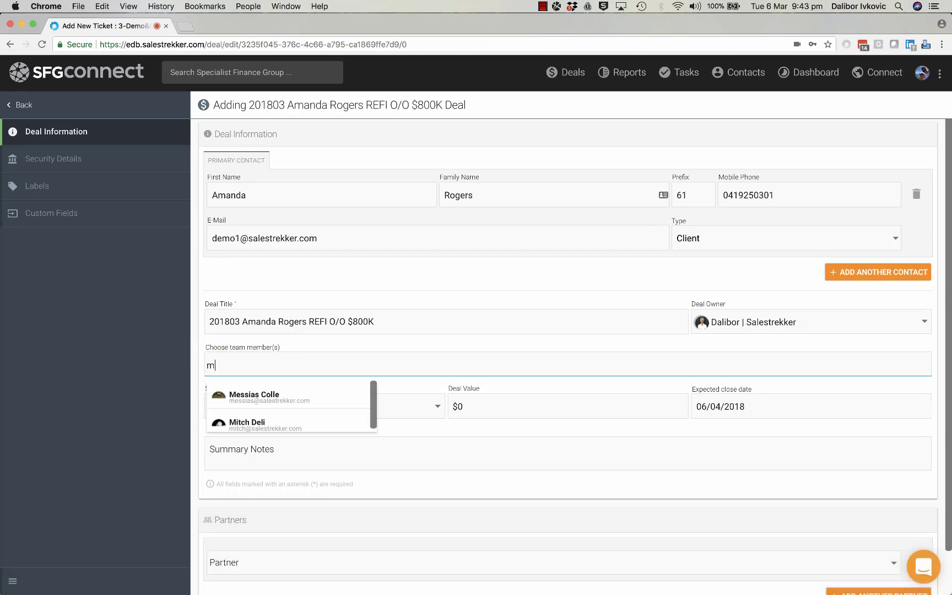
{"action": "left_click", "coordinate": [254, 395]}
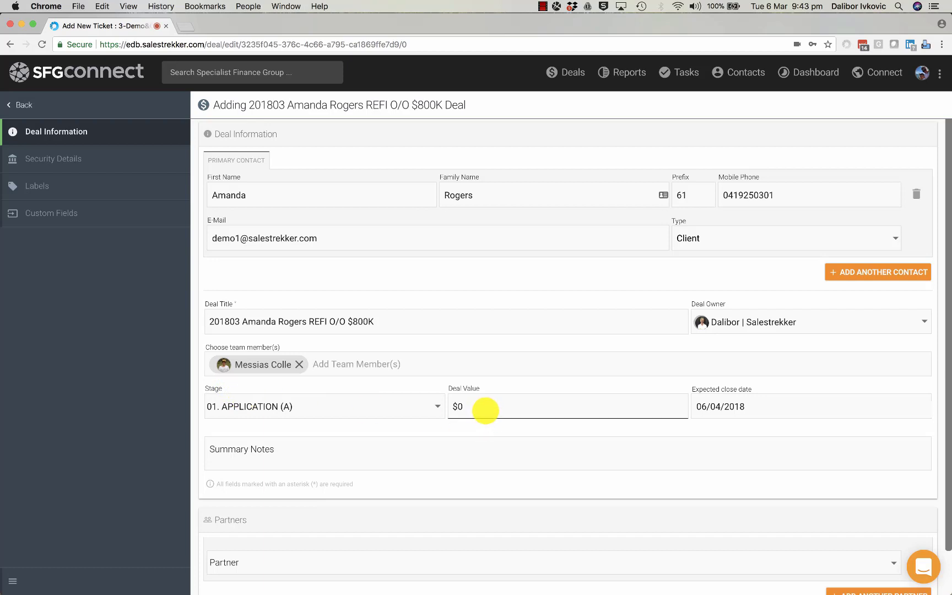
{"action": "left_click", "coordinate": [485, 411]}
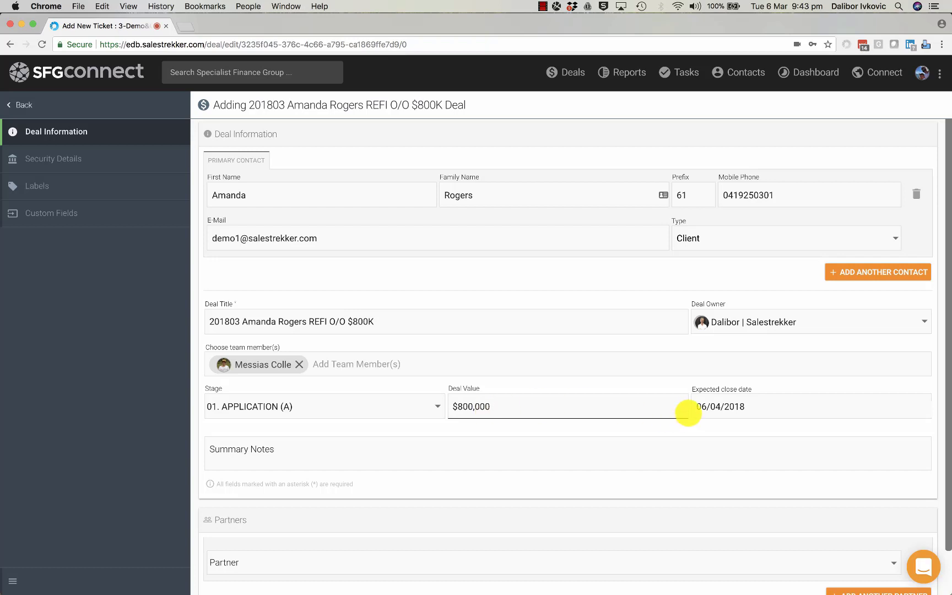
{"action": "left_click", "coordinate": [719, 406]}
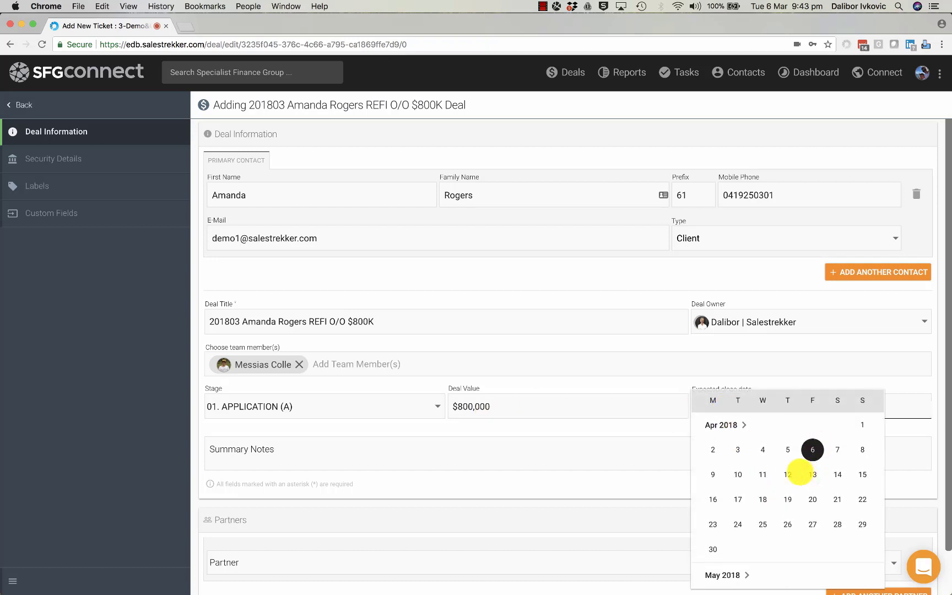
Set close date 12/04/2018, add home-refinance summary notes, and choose Agency 2017 as partner
{"action": "left_click", "coordinate": [788, 475]}
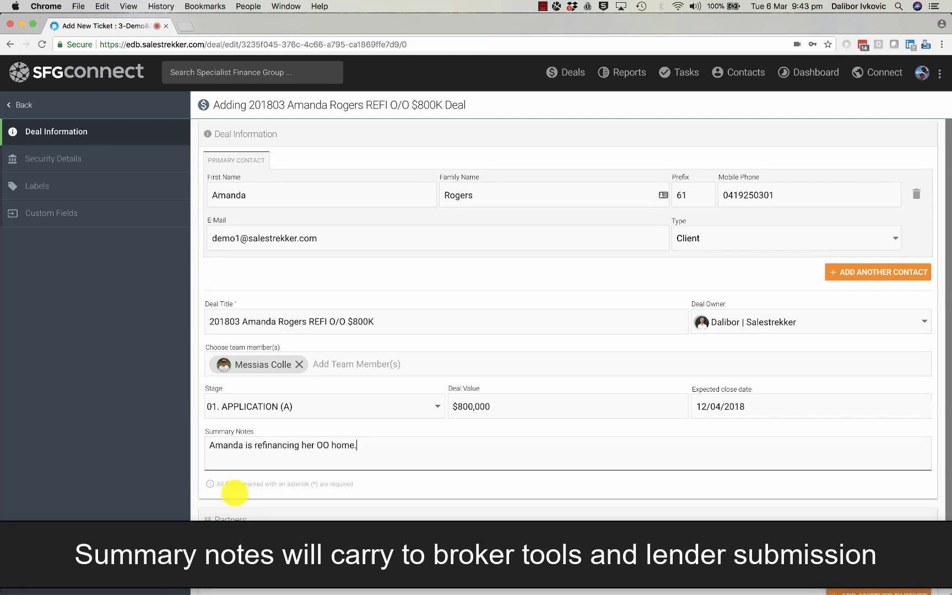
{"action": "scroll", "scroll_direction": "down", "scroll_amount": 3}
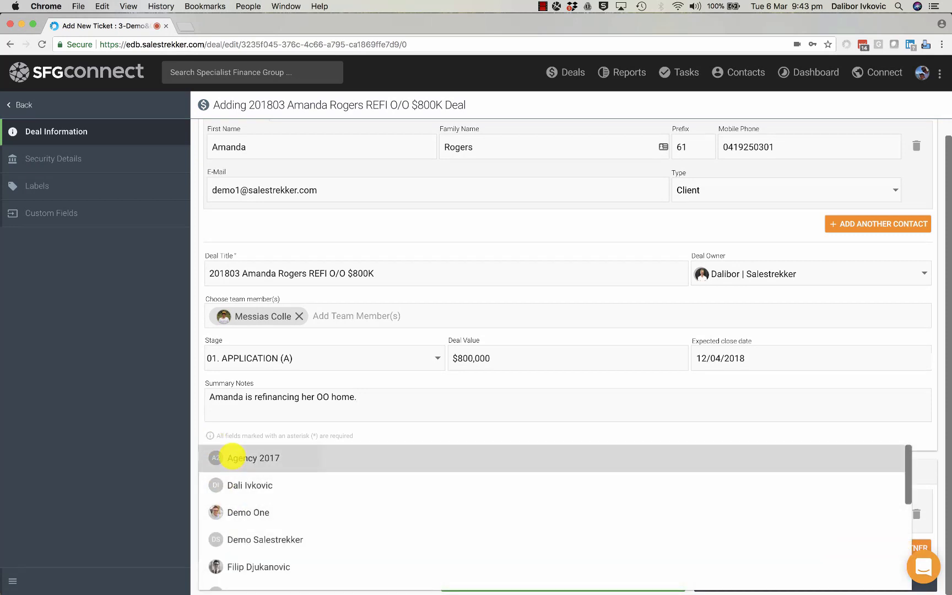
{"action": "left_click", "coordinate": [253, 458]}
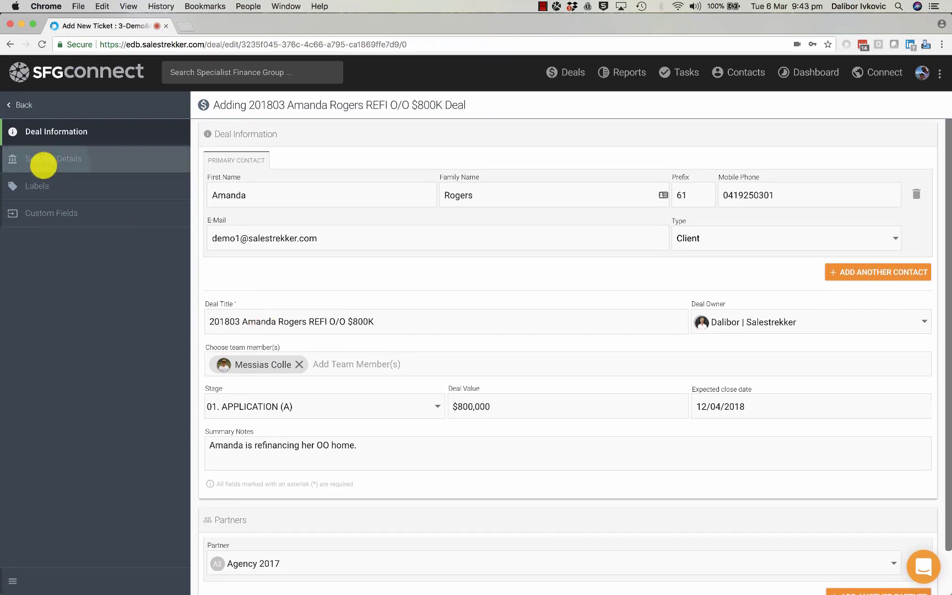
{"action": "left_click", "coordinate": [53, 159]}
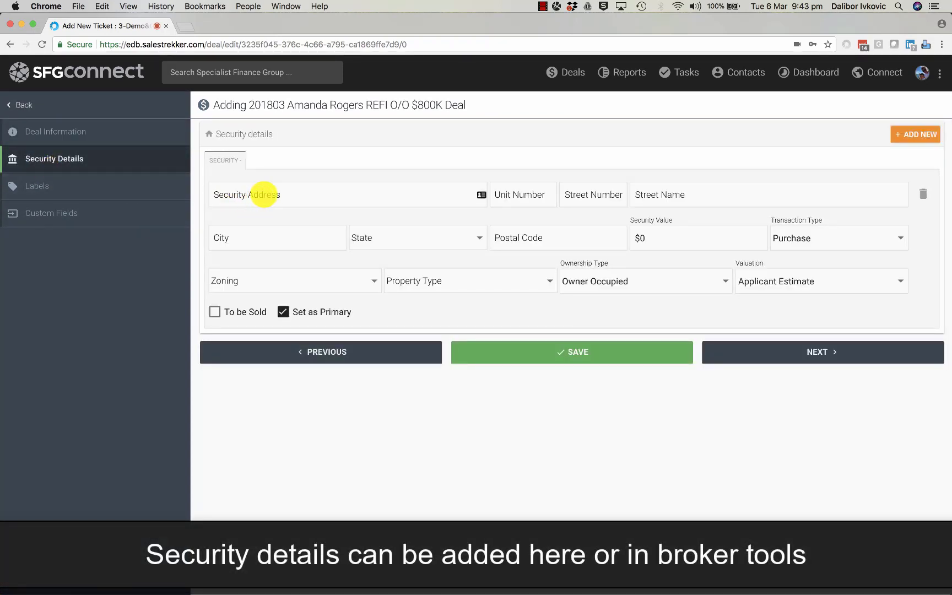
{"action": "type", "text": "100"}
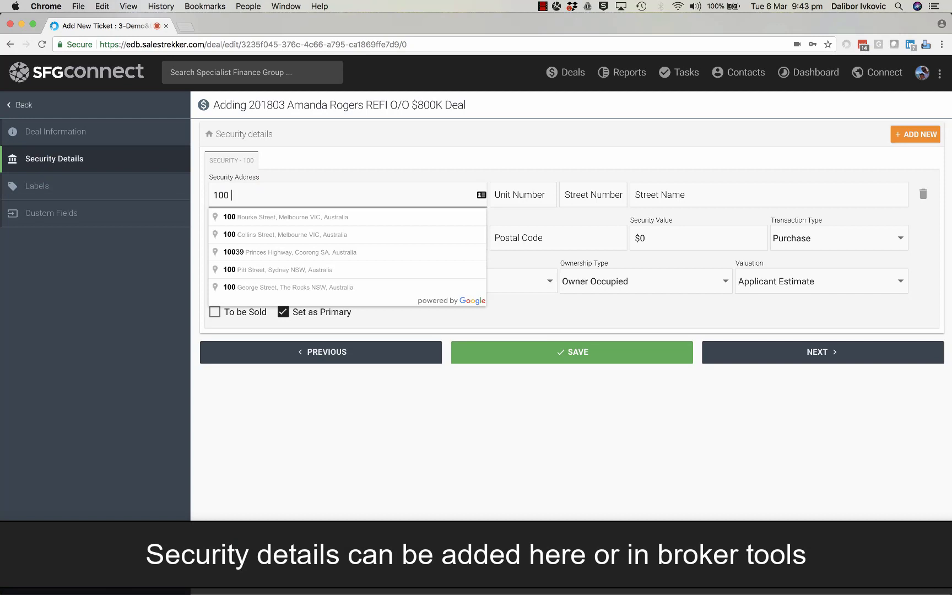
{"action": "type", "text": "Alison"}
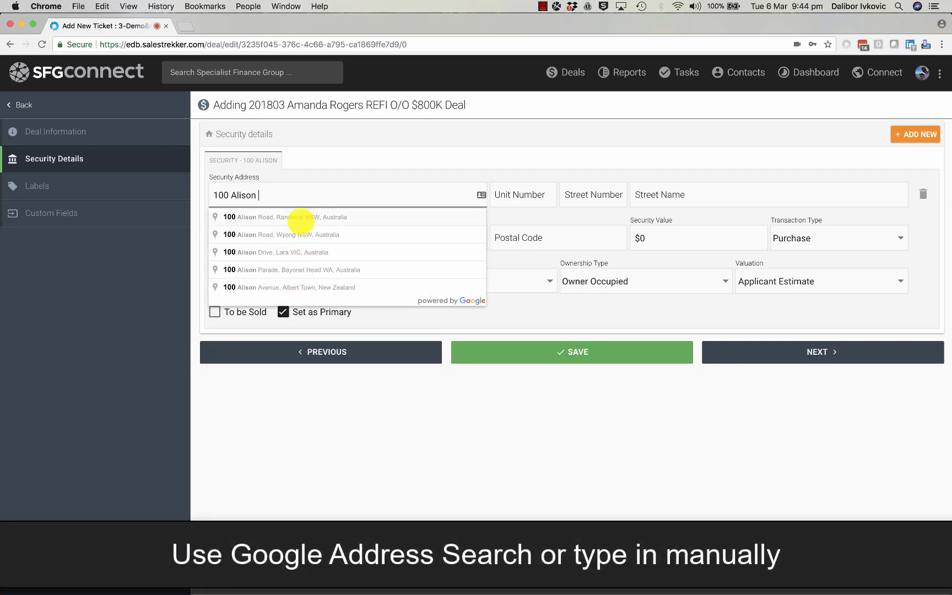
{"action": "left_click", "coordinate": [282, 217]}
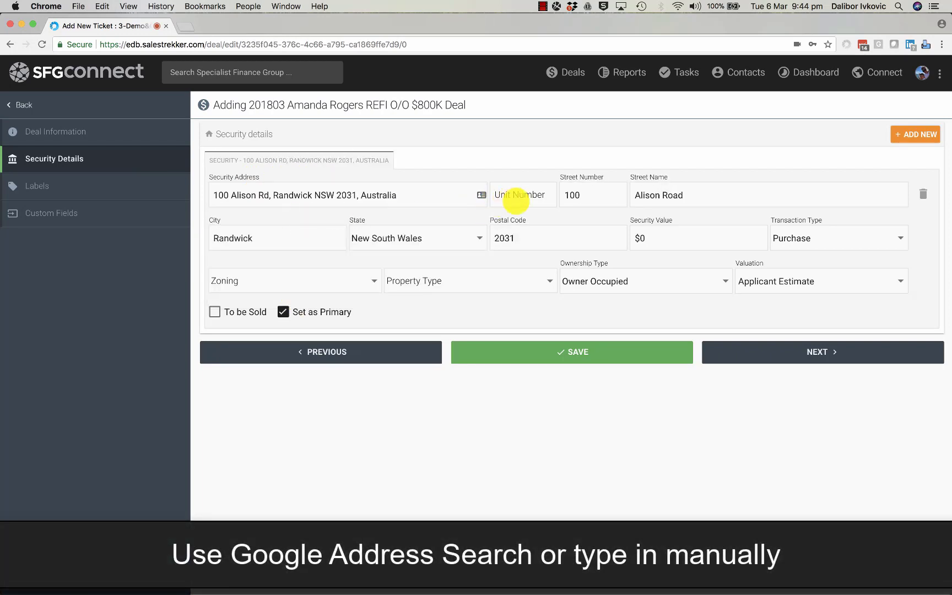
{"action": "type", "text": "12"}
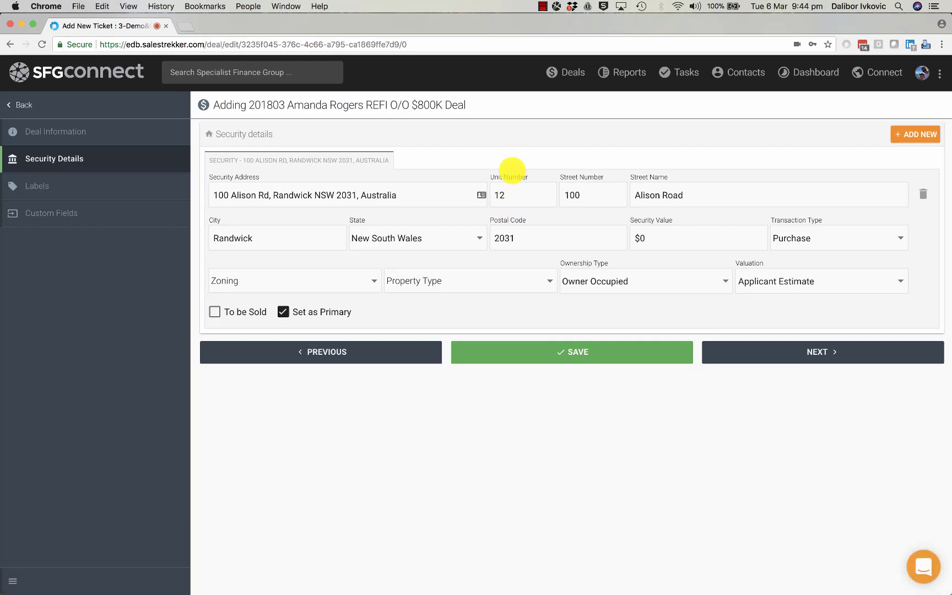
{"action": "mouse_move", "coordinate": [674, 235]}
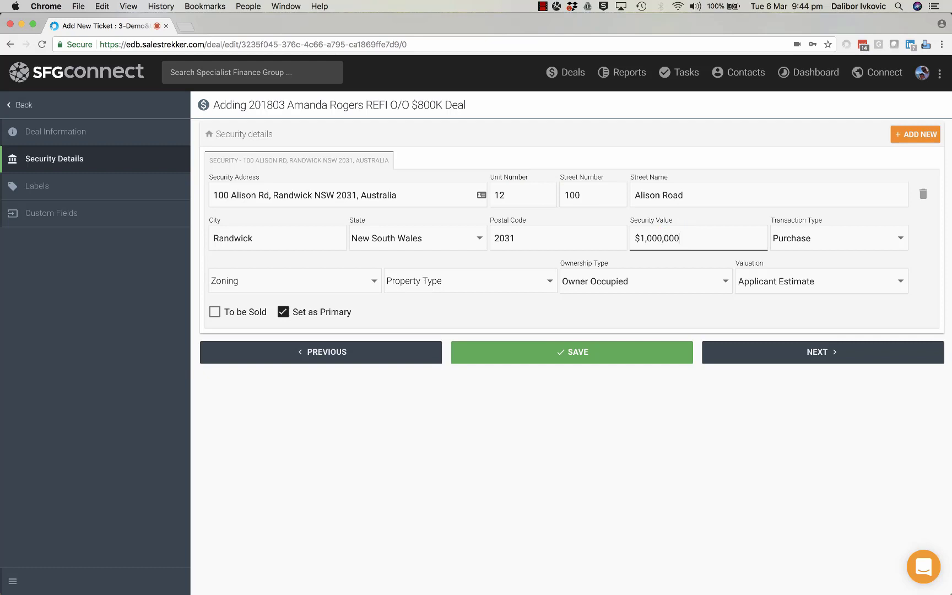
{"action": "left_click", "coordinate": [295, 281]}
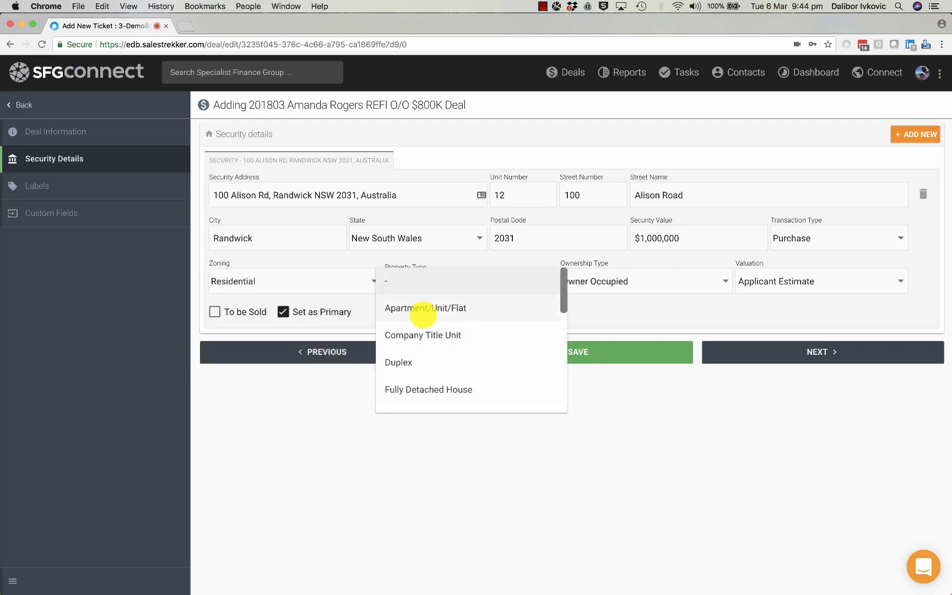
{"action": "left_click", "coordinate": [426, 308]}
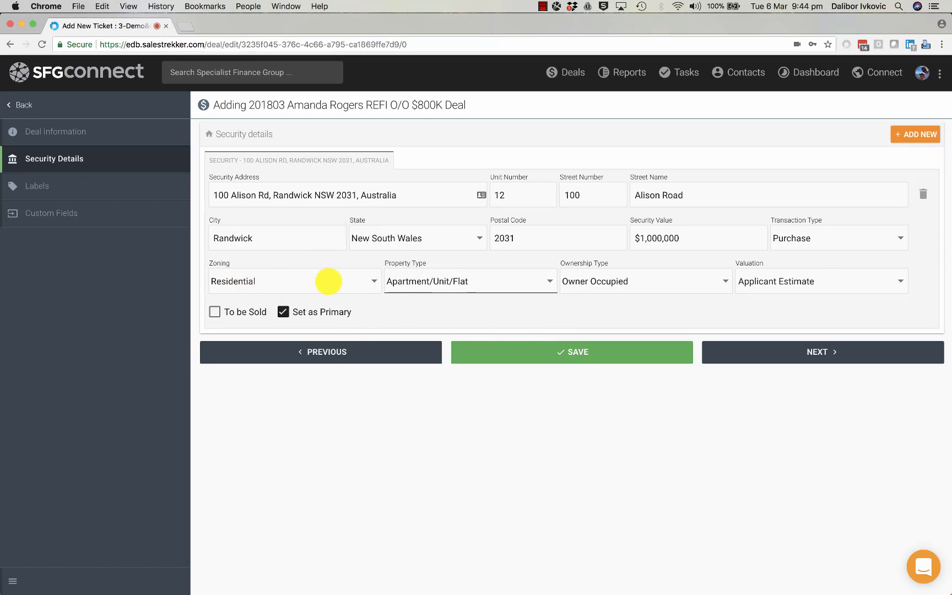
{"action": "mouse_move", "coordinate": [426, 281]}
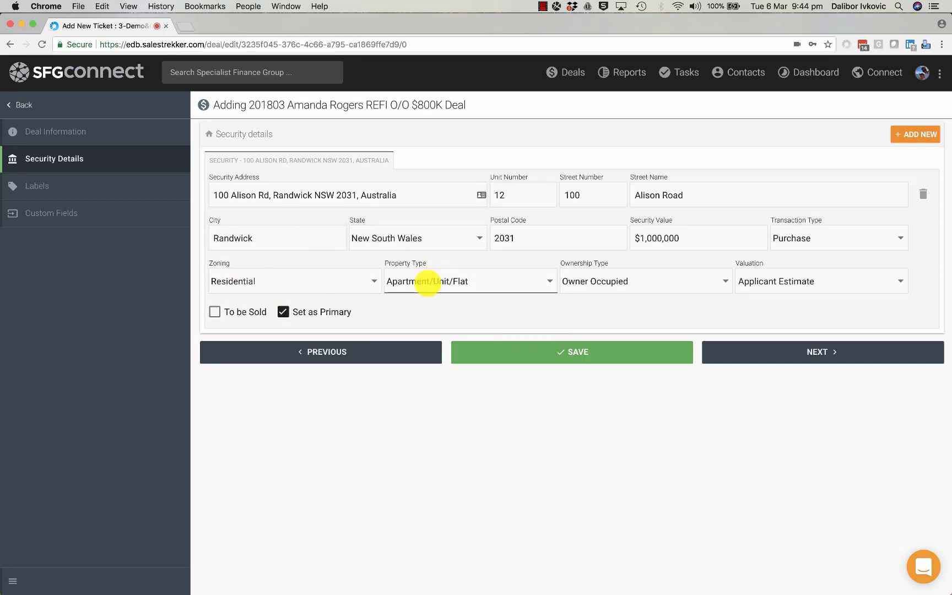
{"action": "mouse_move", "coordinate": [577, 246]}
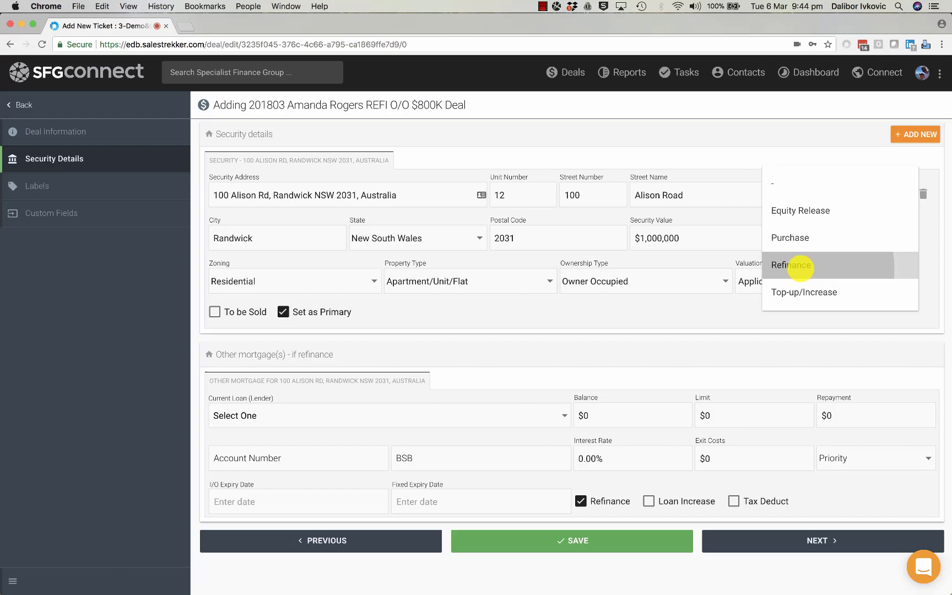
Set transaction type Refinance with AMP loan details, $300 exit costs, First priority, and save
{"action": "left_click", "coordinate": [787, 265]}
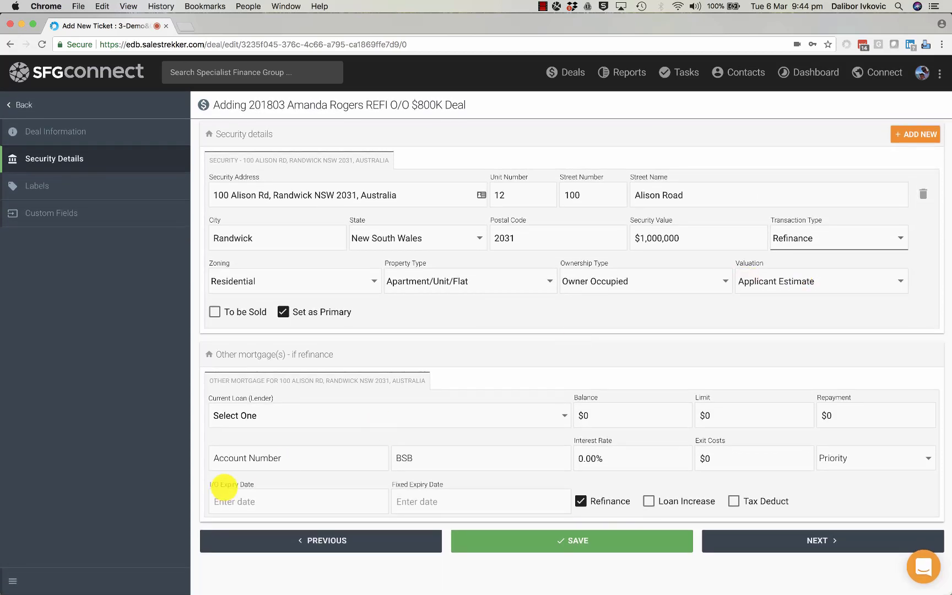
{"action": "left_click", "coordinate": [390, 416]}
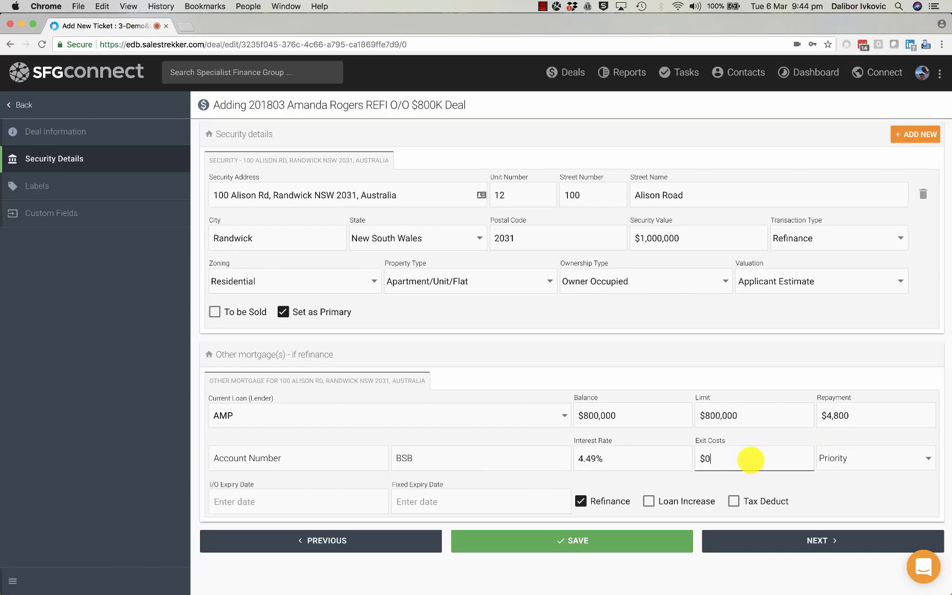
{"action": "left_click", "coordinate": [876, 457]}
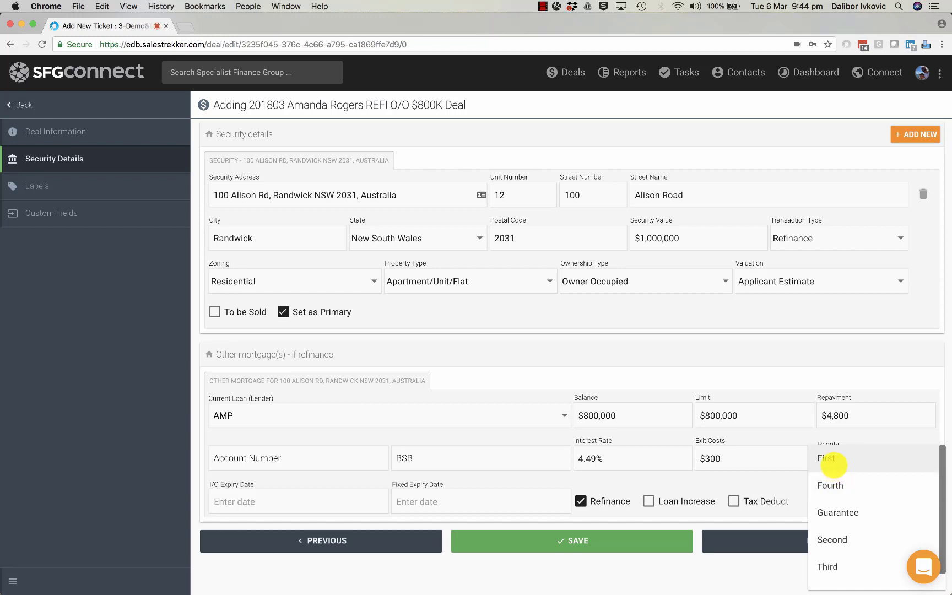
{"action": "left_click", "coordinate": [829, 458]}
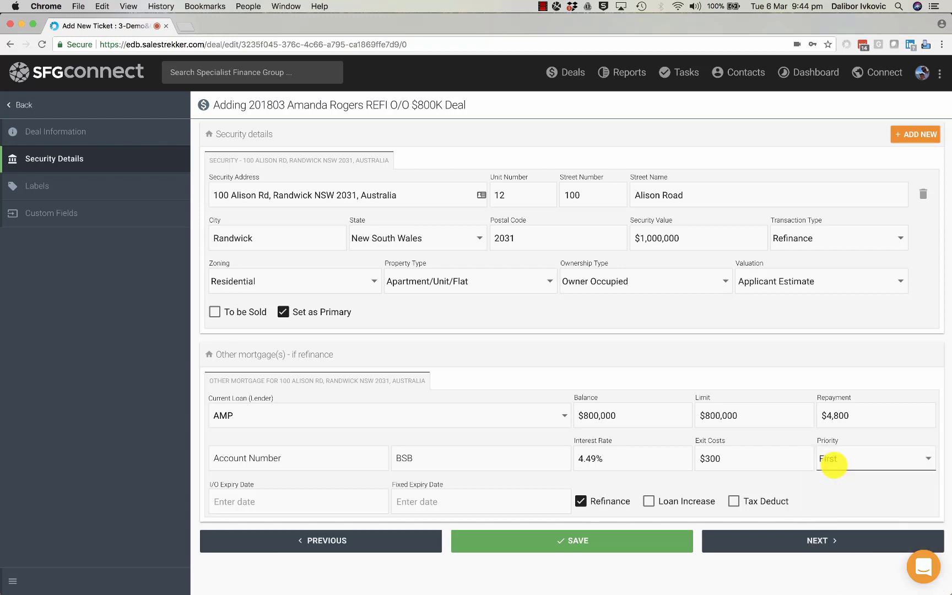
{"action": "mouse_move", "coordinate": [525, 556]}
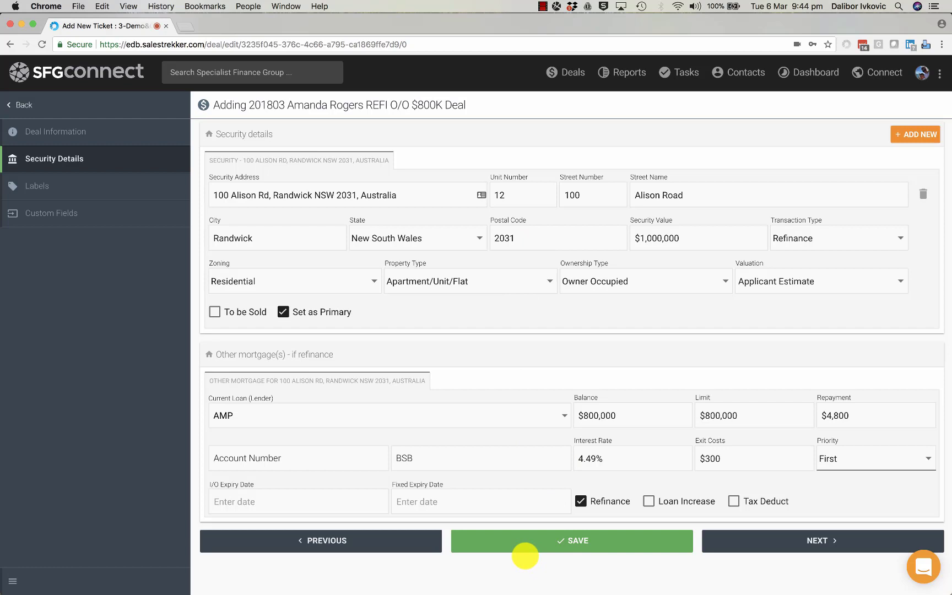
{"action": "left_click", "coordinate": [572, 540]}
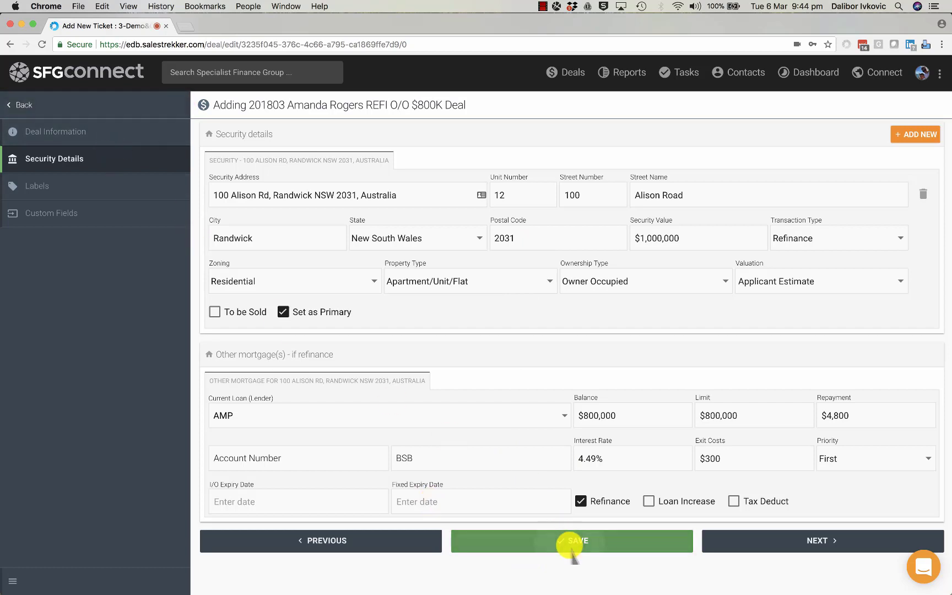
{"action": "left_click", "coordinate": [571, 541]}
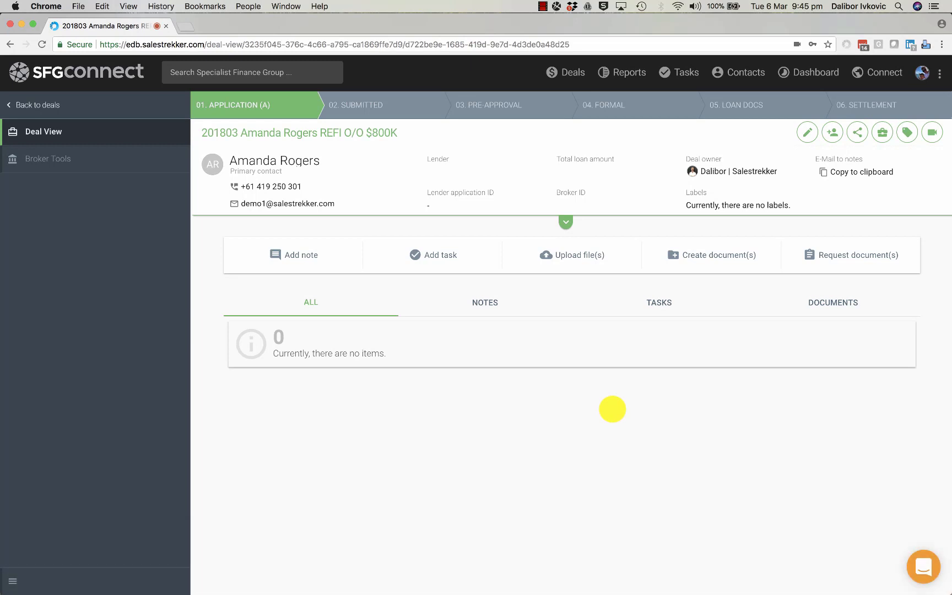
{"action": "mouse_move", "coordinate": [388, 182]}
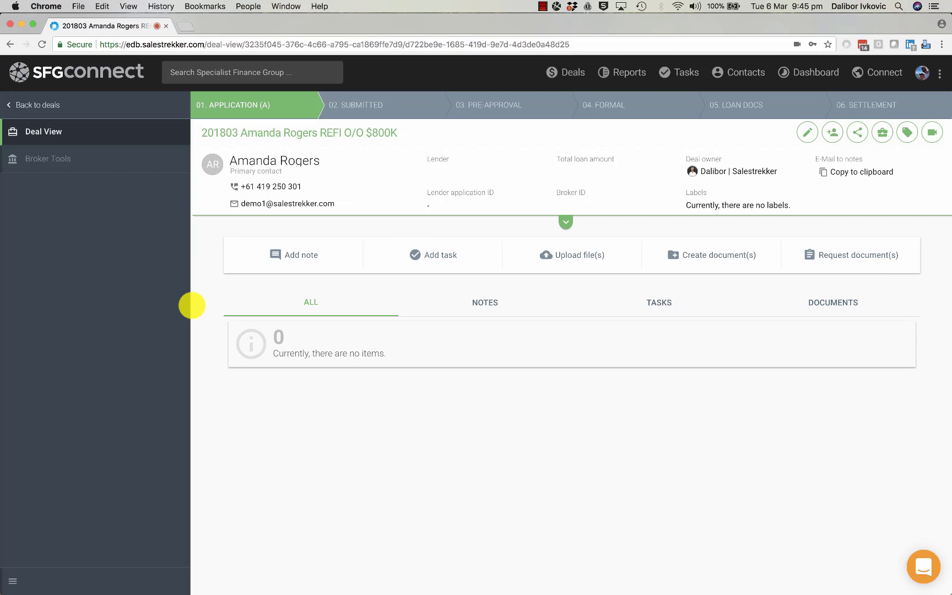
{"action": "mouse_move", "coordinate": [23, 121]}
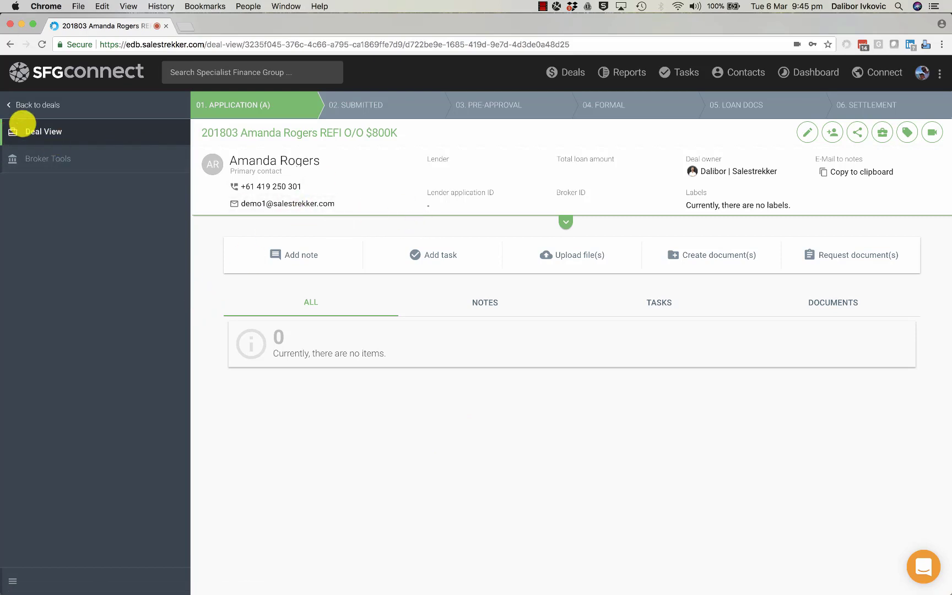
{"action": "left_click", "coordinate": [35, 104]}
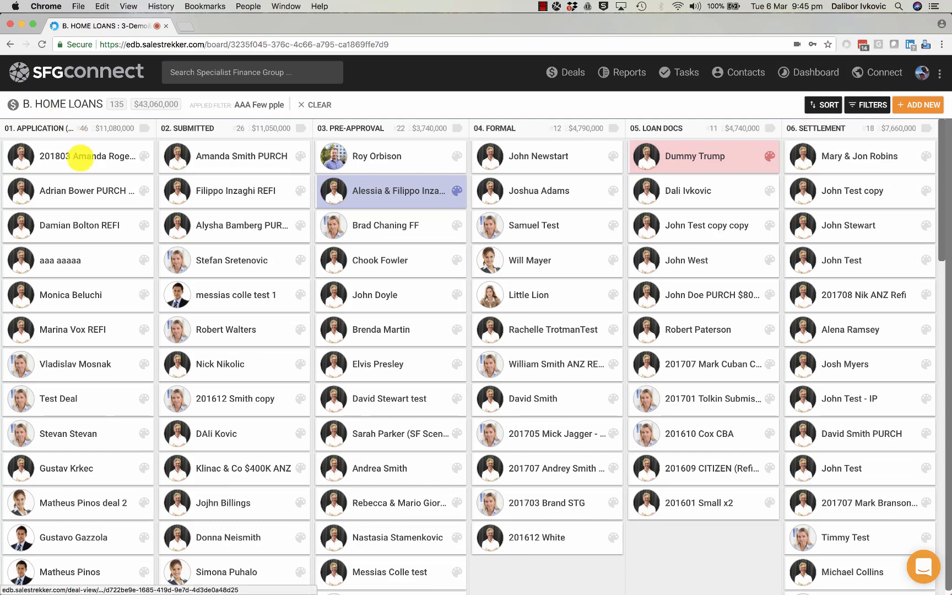
{"action": "left_click", "coordinate": [142, 156]}
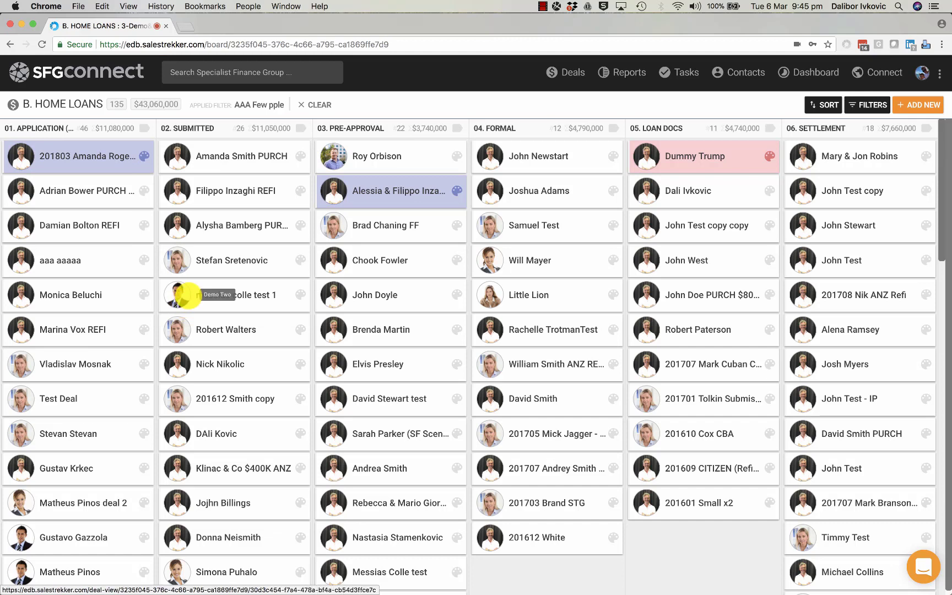
{"action": "mouse_move", "coordinate": [182, 232]}
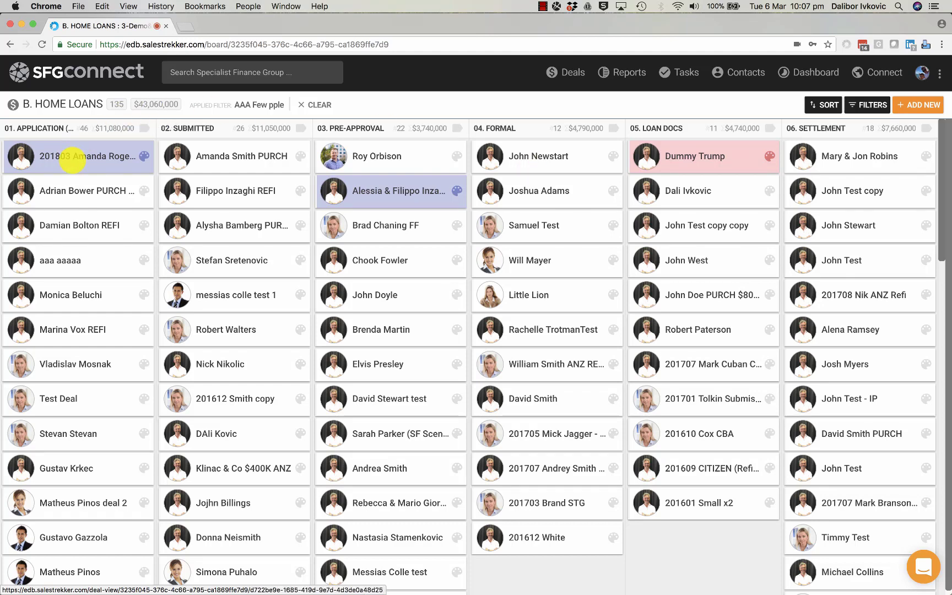
{"action": "left_click", "coordinate": [88, 157]}
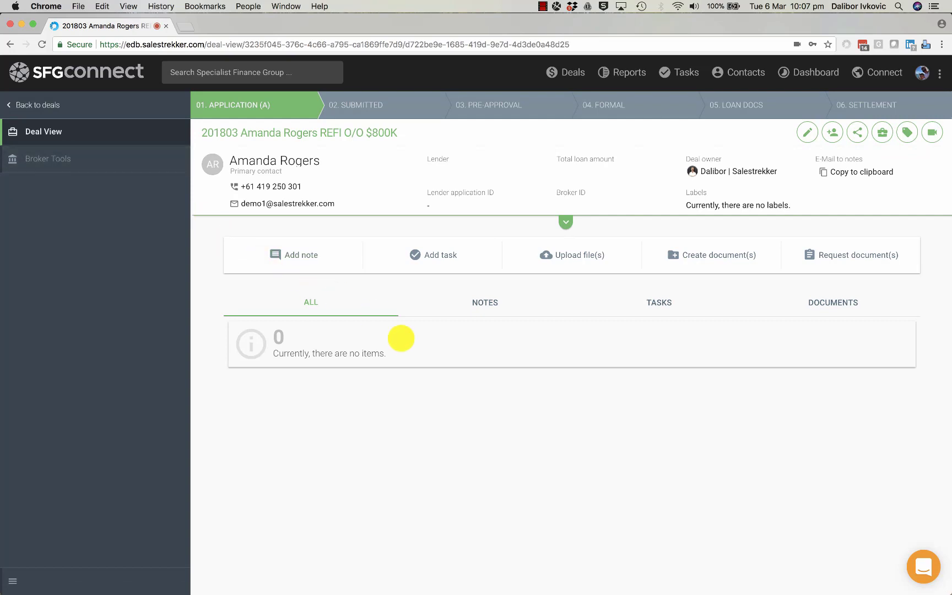
{"action": "mouse_move", "coordinate": [306, 133]}
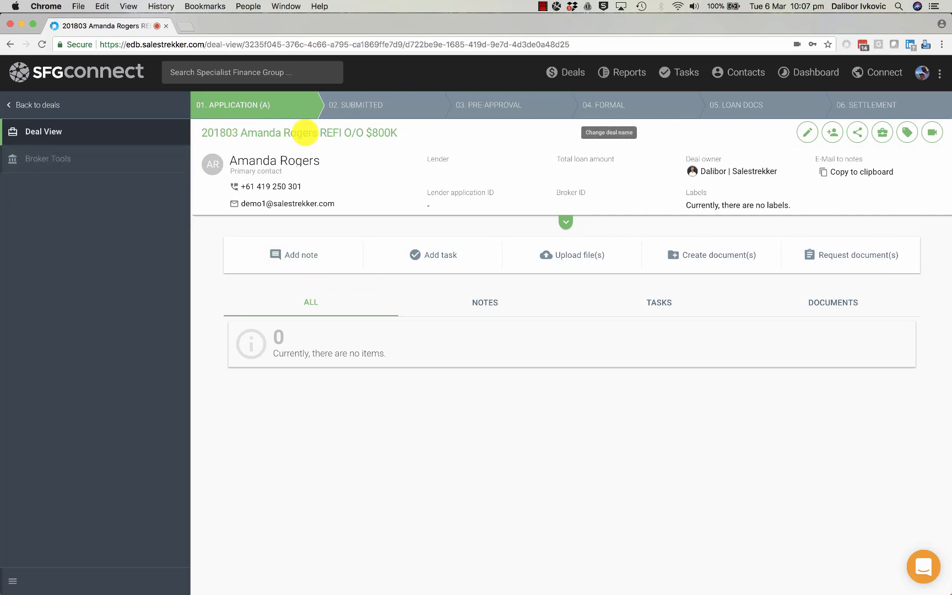
{"action": "mouse_move", "coordinate": [326, 145]}
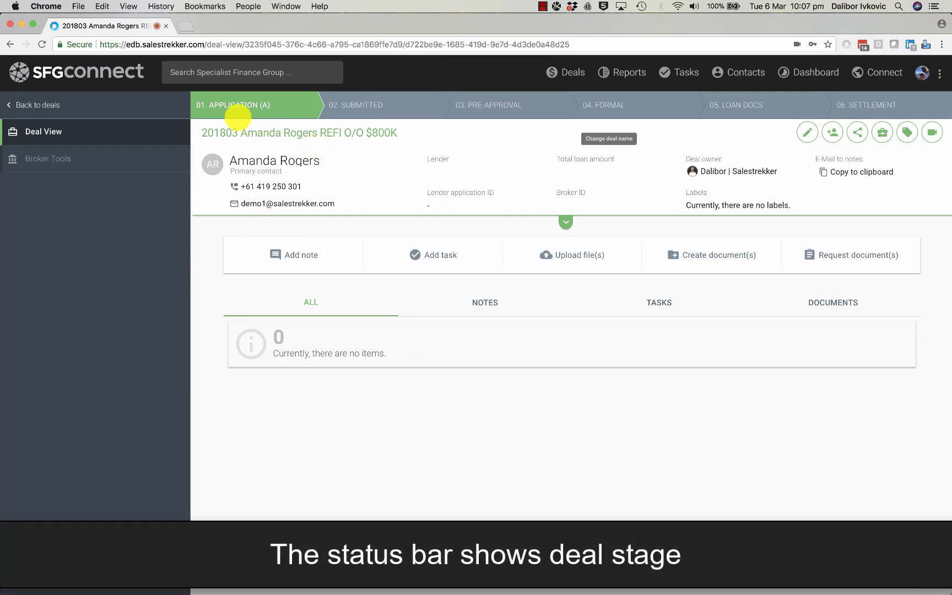
{"action": "mouse_move", "coordinate": [342, 107]}
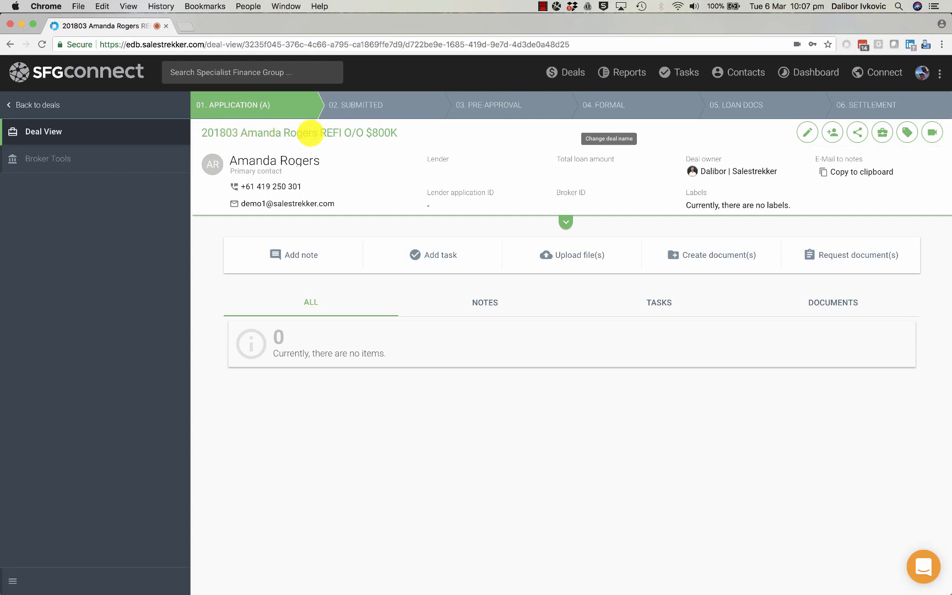
{"action": "mouse_move", "coordinate": [638, 105]}
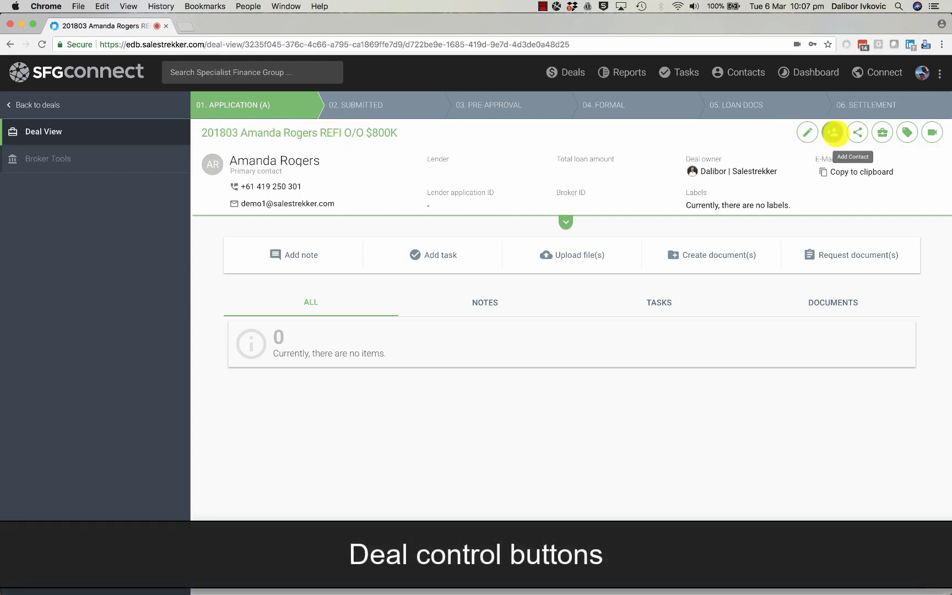
Browse the deal's edit and status actions, then start adding a Person contact
{"action": "left_click", "coordinate": [808, 132]}
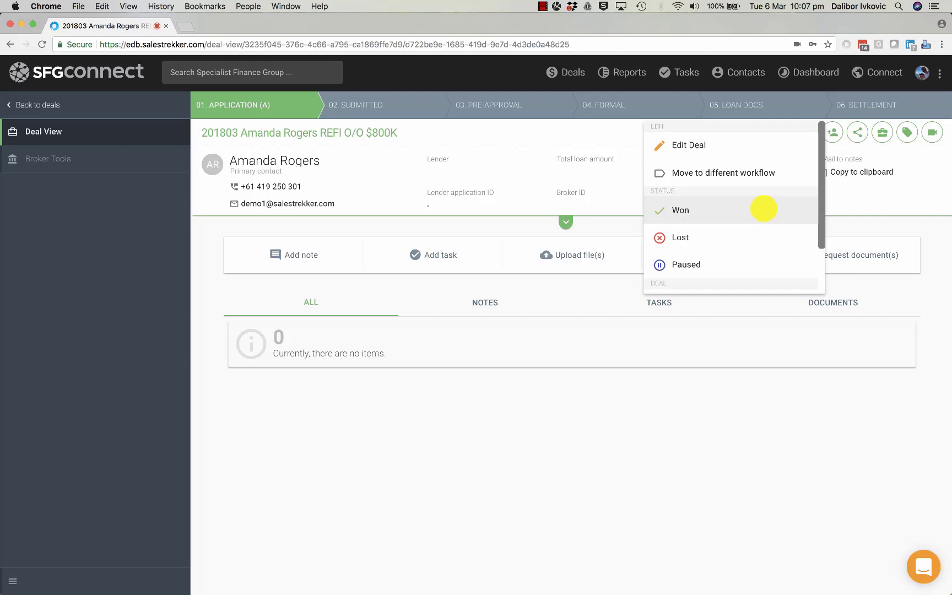
{"action": "scroll", "scroll_direction": "down", "scroll_amount": 3}
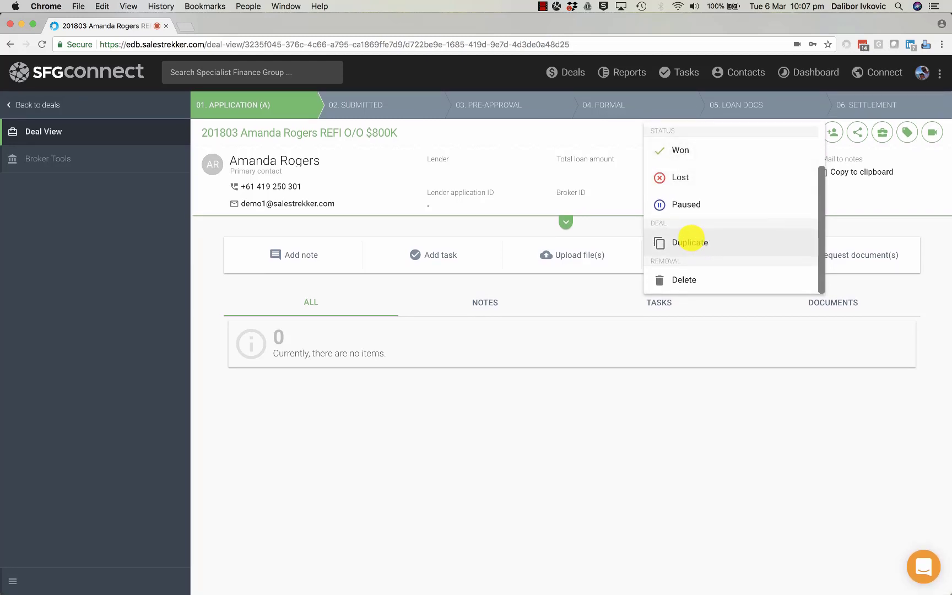
{"action": "mouse_move", "coordinate": [690, 280]}
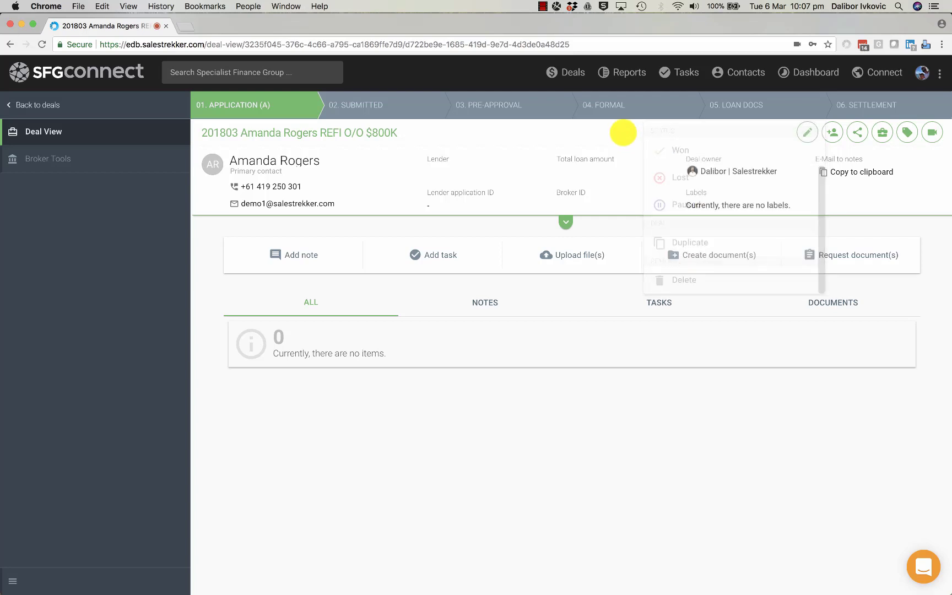
{"action": "left_click", "coordinate": [832, 132]}
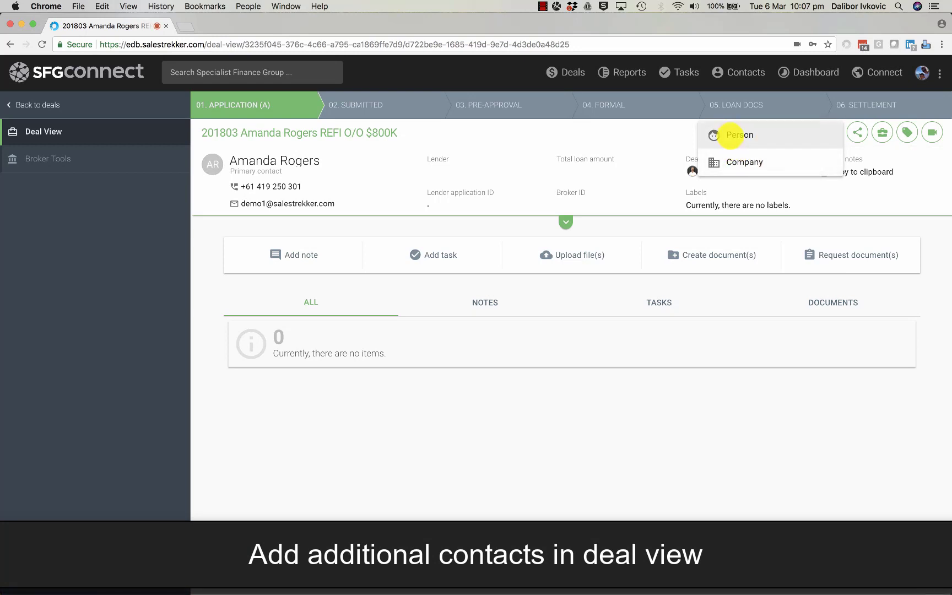
{"action": "left_click", "coordinate": [738, 135]}
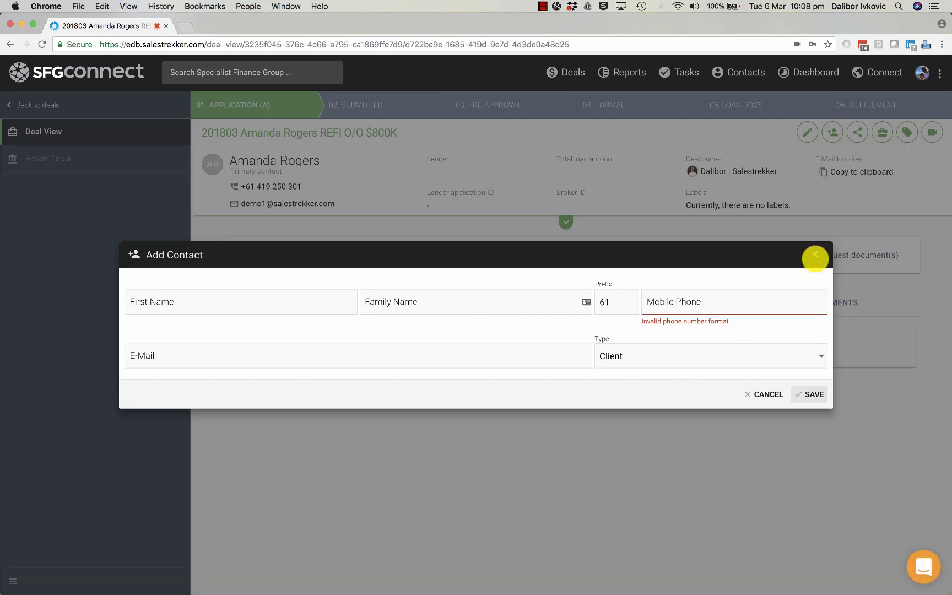
{"action": "left_click", "coordinate": [815, 269]}
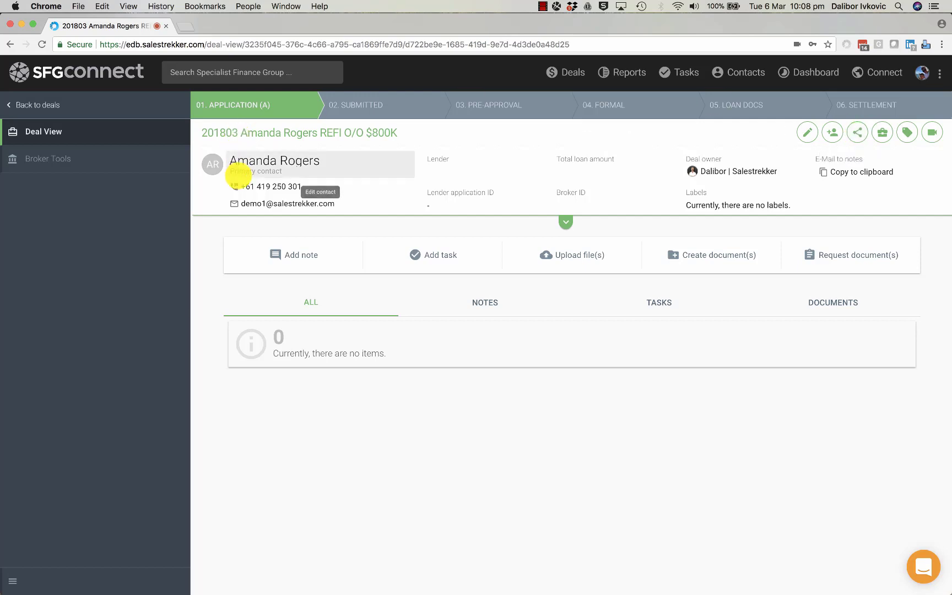
{"action": "mouse_move", "coordinate": [858, 132]}
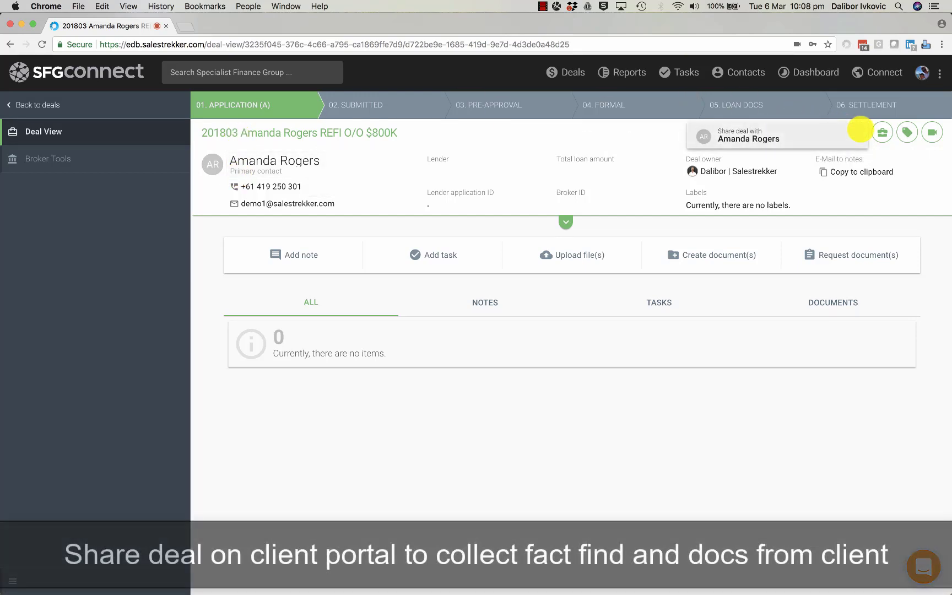
{"action": "left_click", "coordinate": [858, 132]}
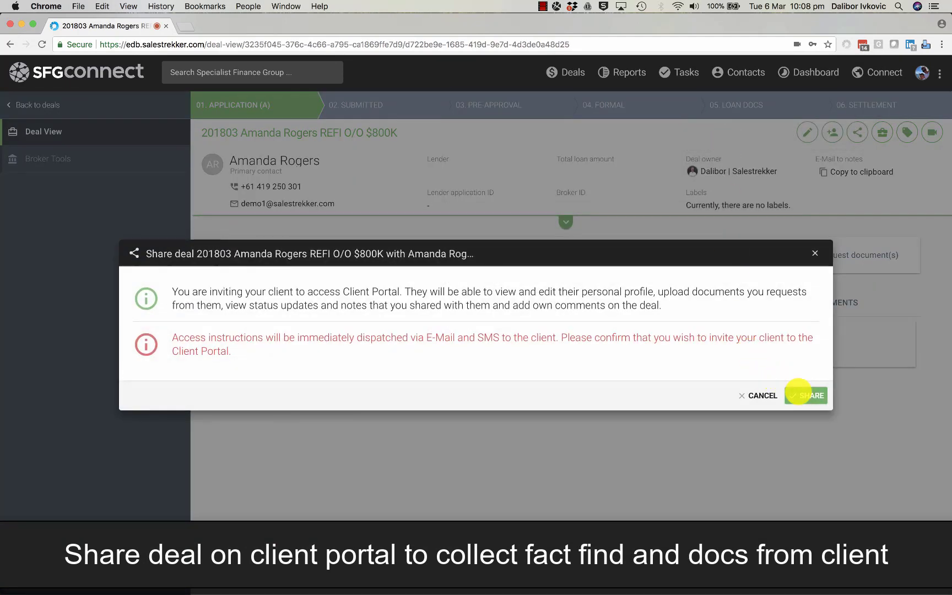
{"action": "left_click", "coordinate": [806, 395]}
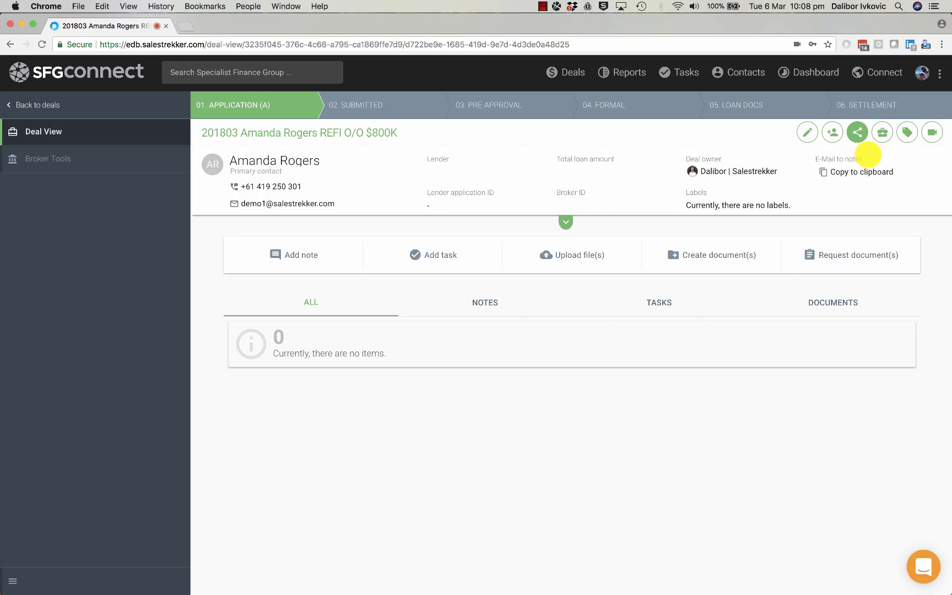
{"action": "mouse_move", "coordinate": [881, 132]}
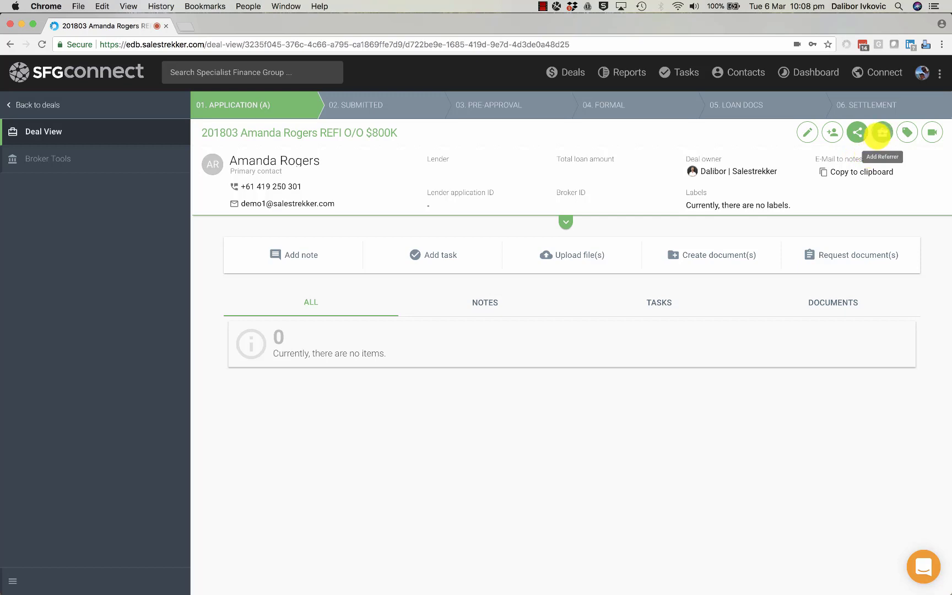
{"action": "left_click", "coordinate": [907, 131]}
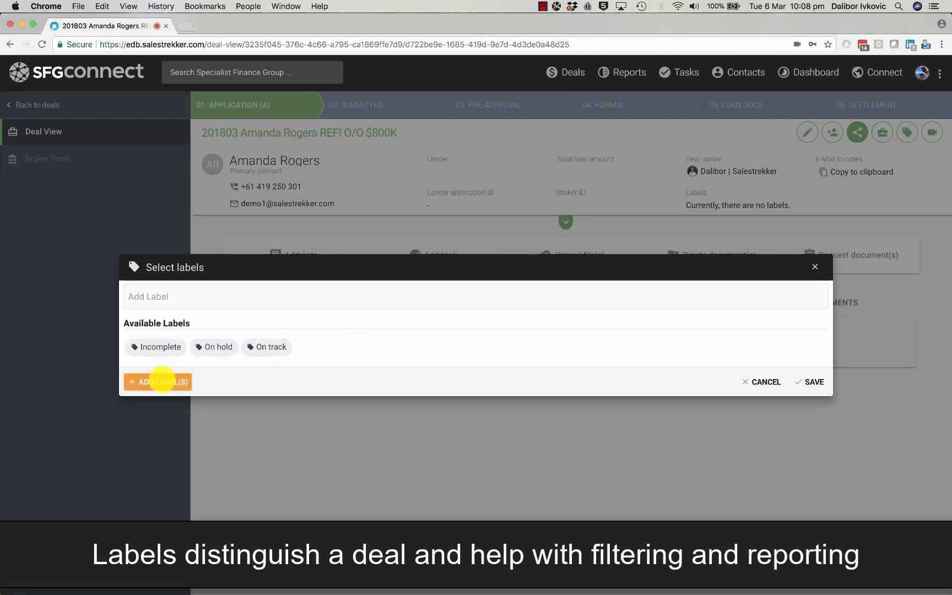
{"action": "left_click", "coordinate": [760, 381]}
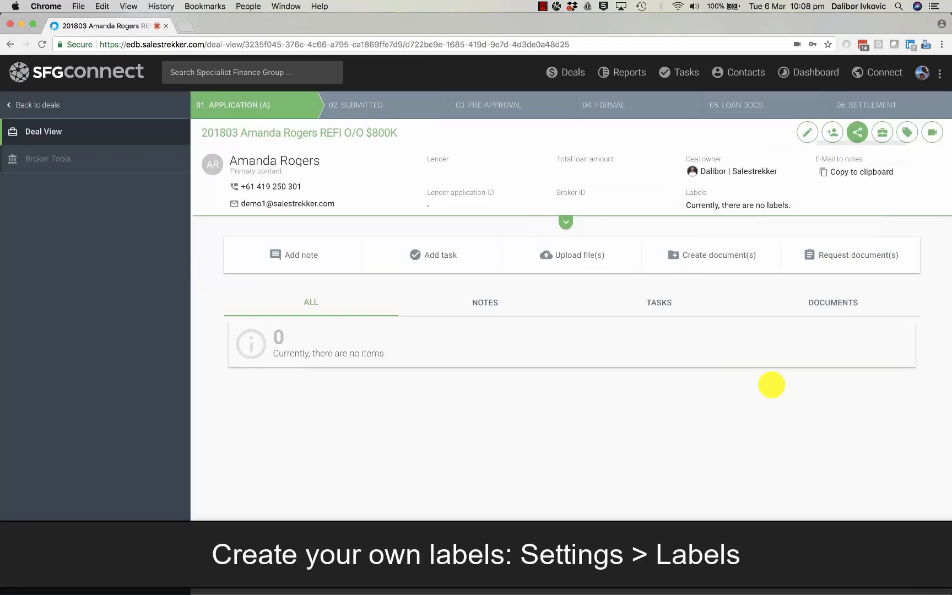
{"action": "mouse_move", "coordinate": [932, 132]}
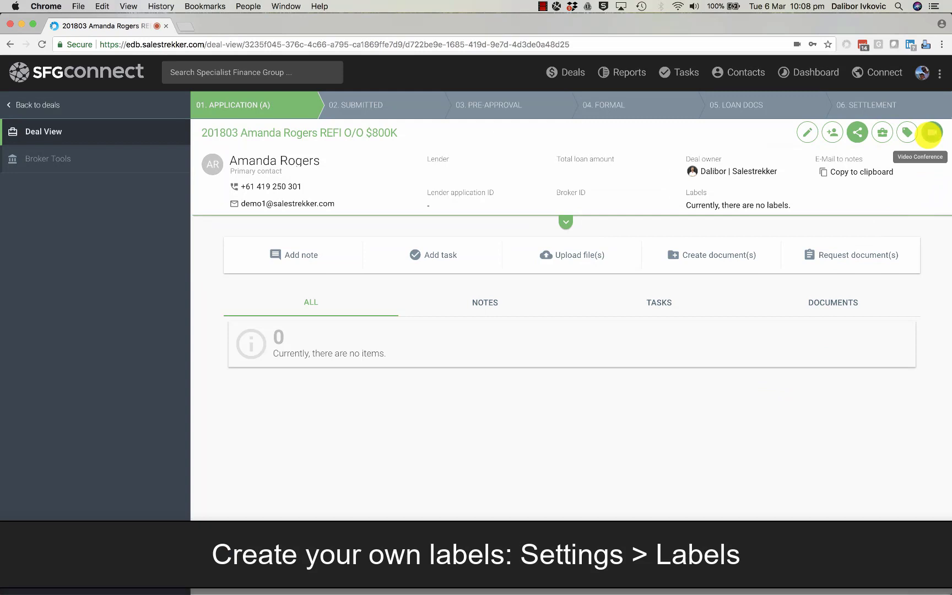
{"action": "left_click", "coordinate": [932, 132]}
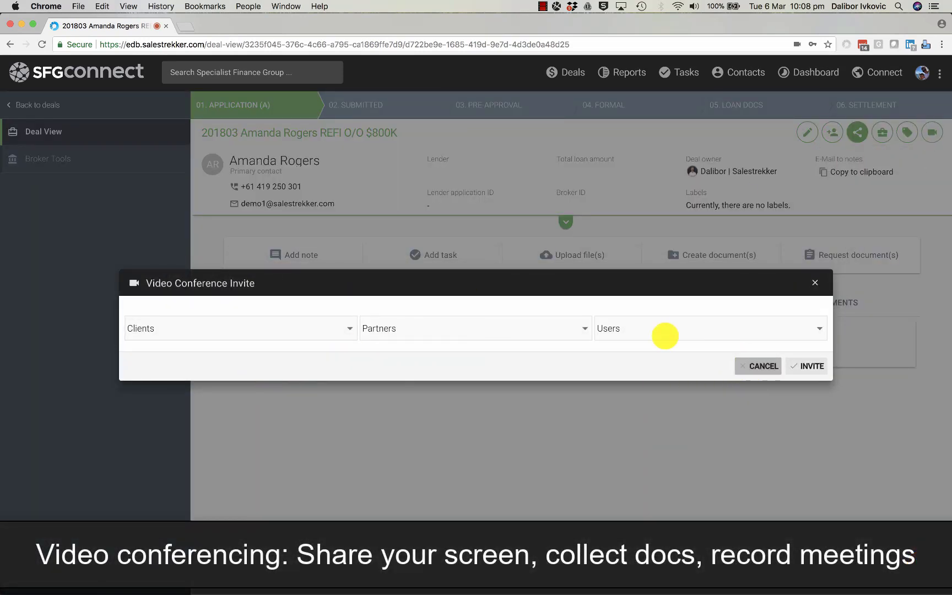
{"action": "mouse_move", "coordinate": [759, 366]}
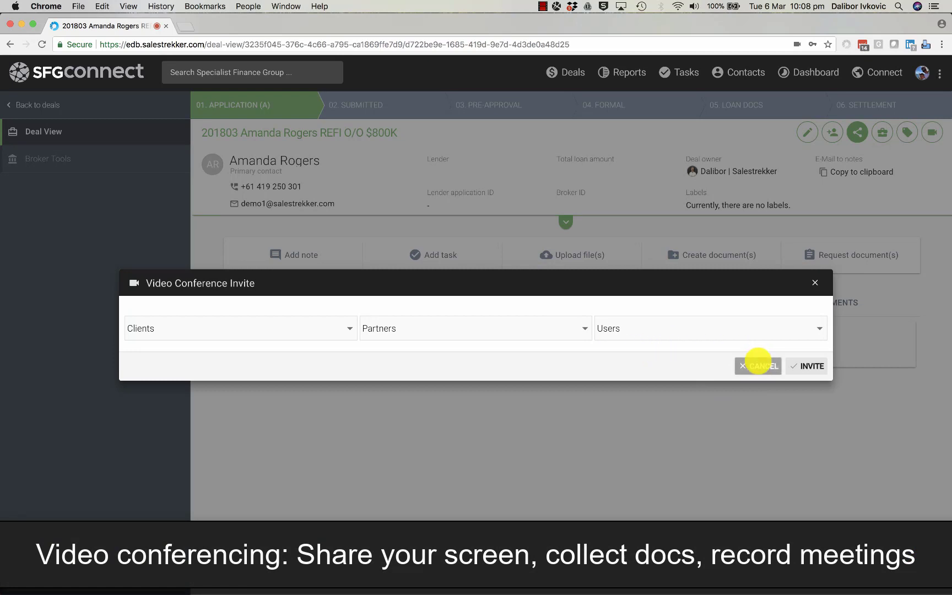
{"action": "left_click", "coordinate": [758, 366]}
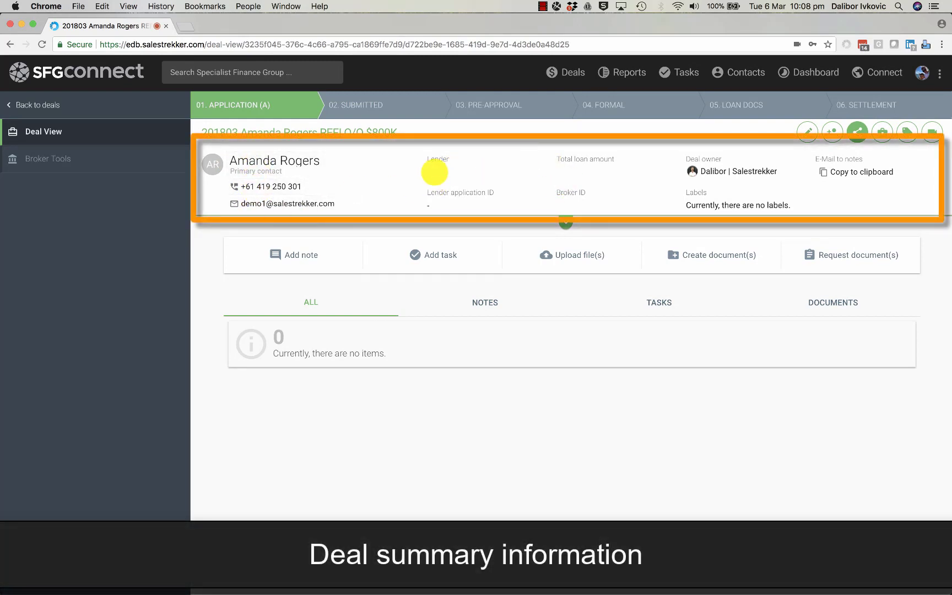
{"action": "mouse_move", "coordinate": [569, 196]}
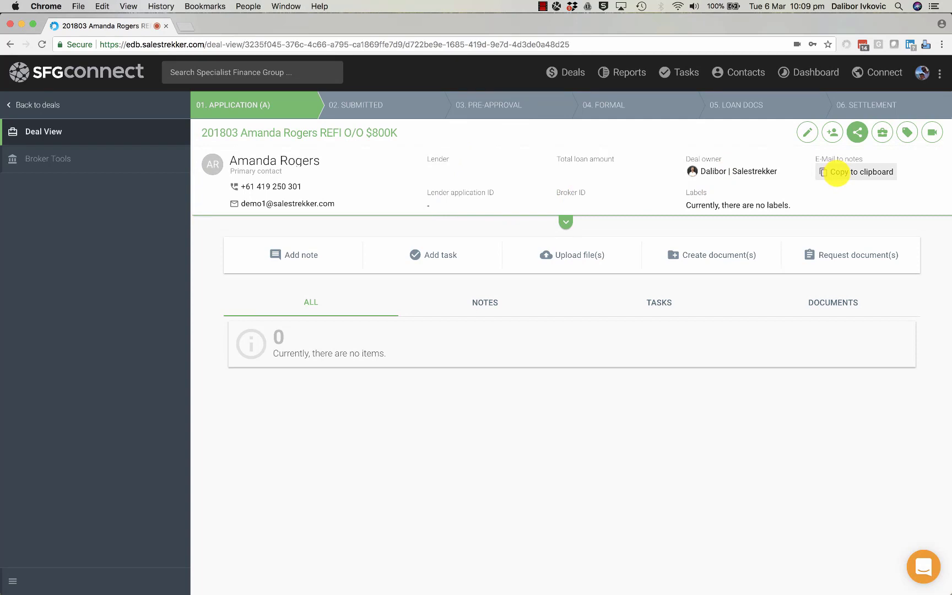
{"action": "mouse_move", "coordinate": [706, 205]}
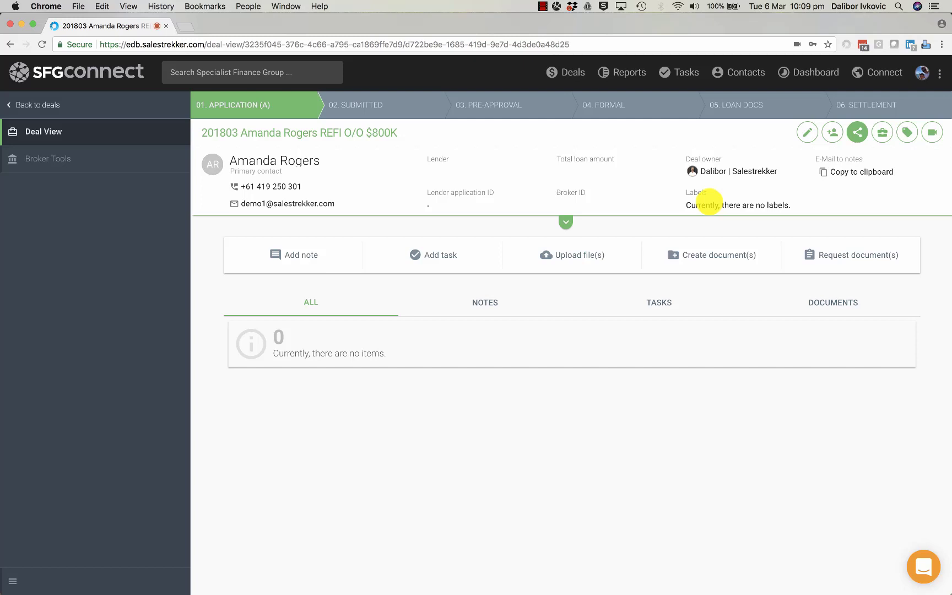
{"action": "left_click", "coordinate": [566, 222]}
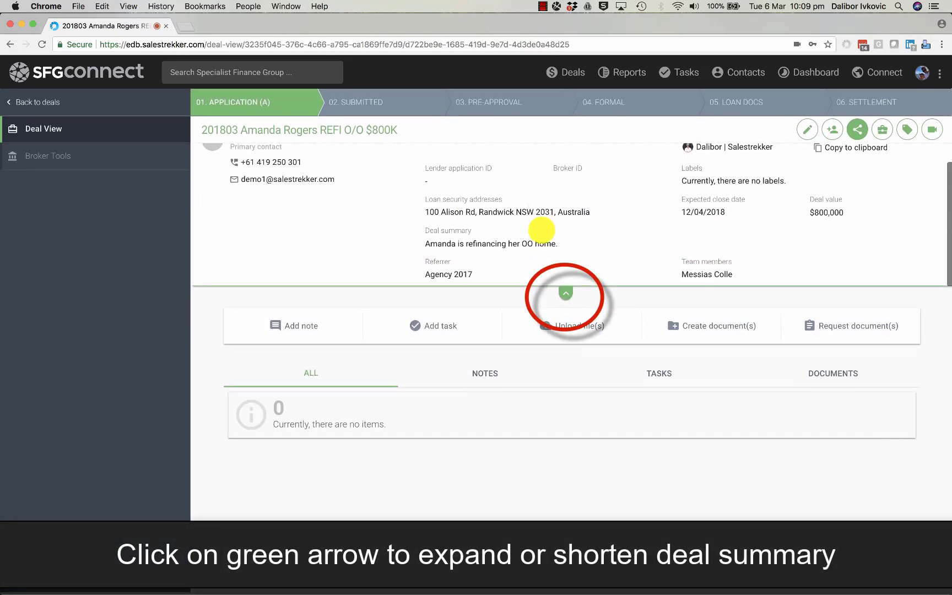
{"action": "left_click", "coordinate": [564, 294]}
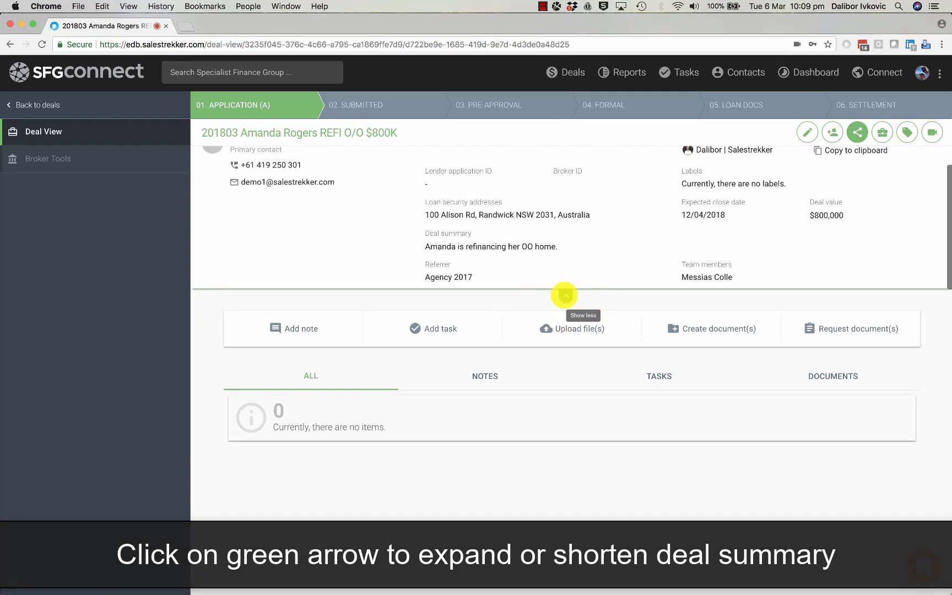
{"action": "left_click", "coordinate": [565, 295]}
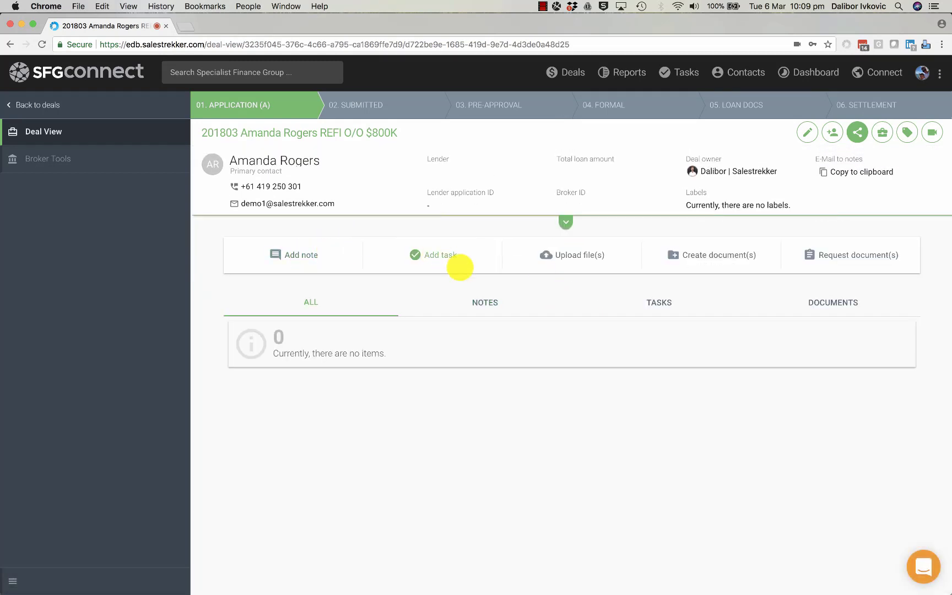
{"action": "mouse_move", "coordinate": [336, 247]}
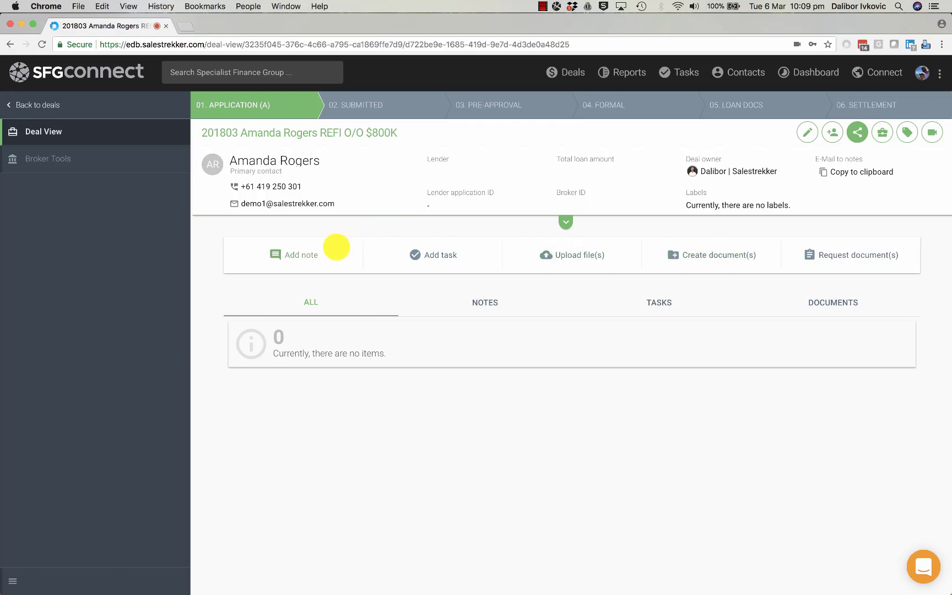
{"action": "left_click", "coordinate": [440, 255]}
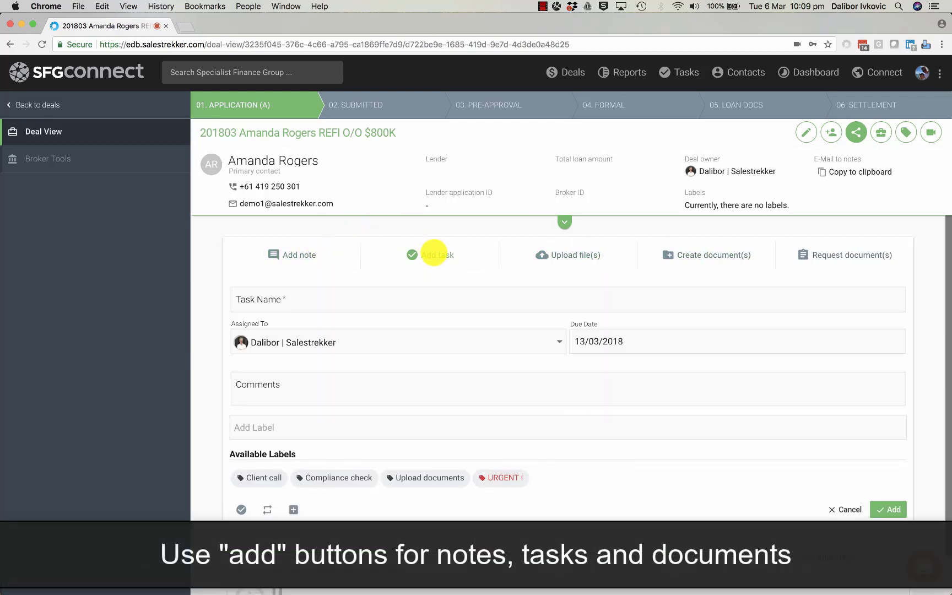
{"action": "left_click", "coordinate": [572, 255]}
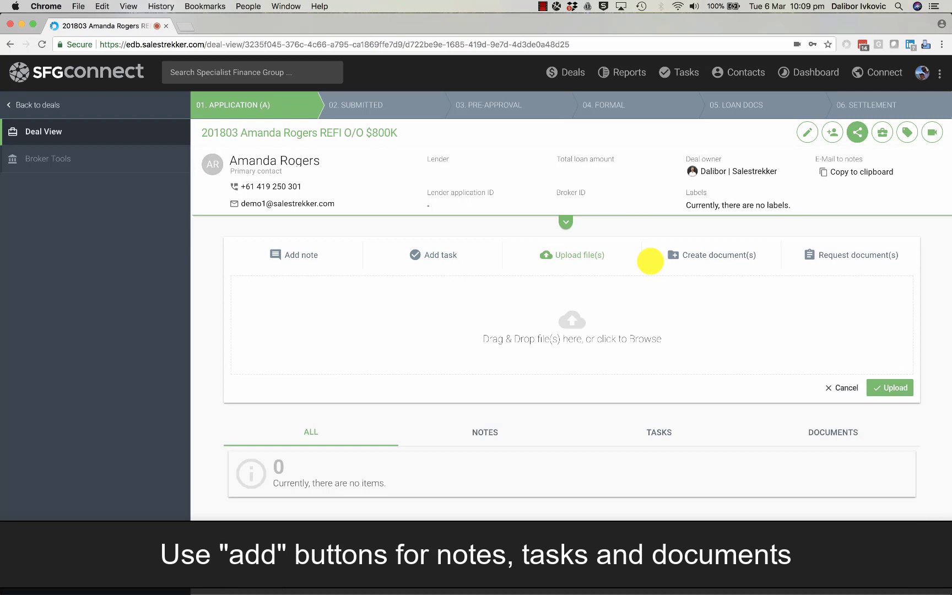
{"action": "left_click", "coordinate": [720, 255]}
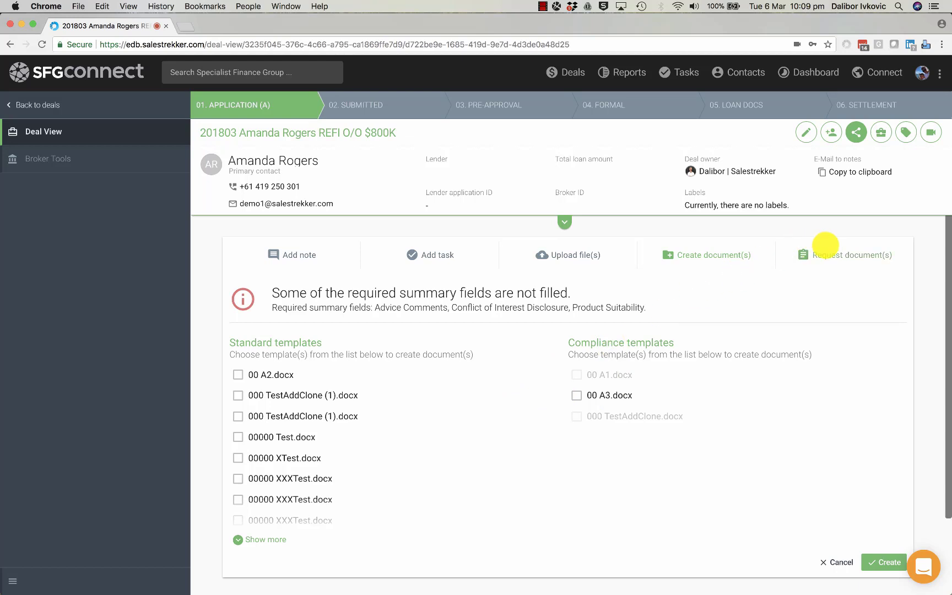
{"action": "left_click", "coordinate": [853, 255]}
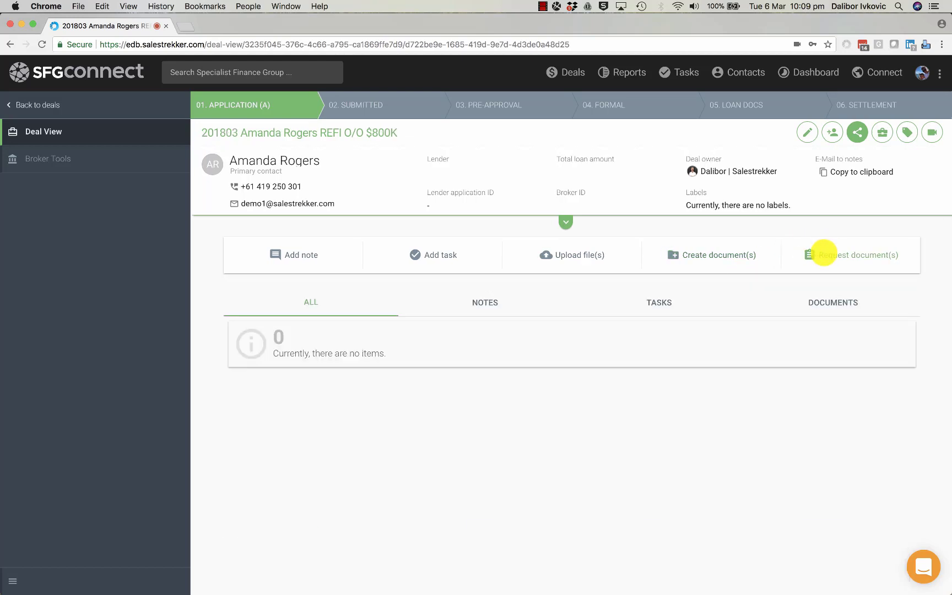
{"action": "mouse_move", "coordinate": [343, 338]}
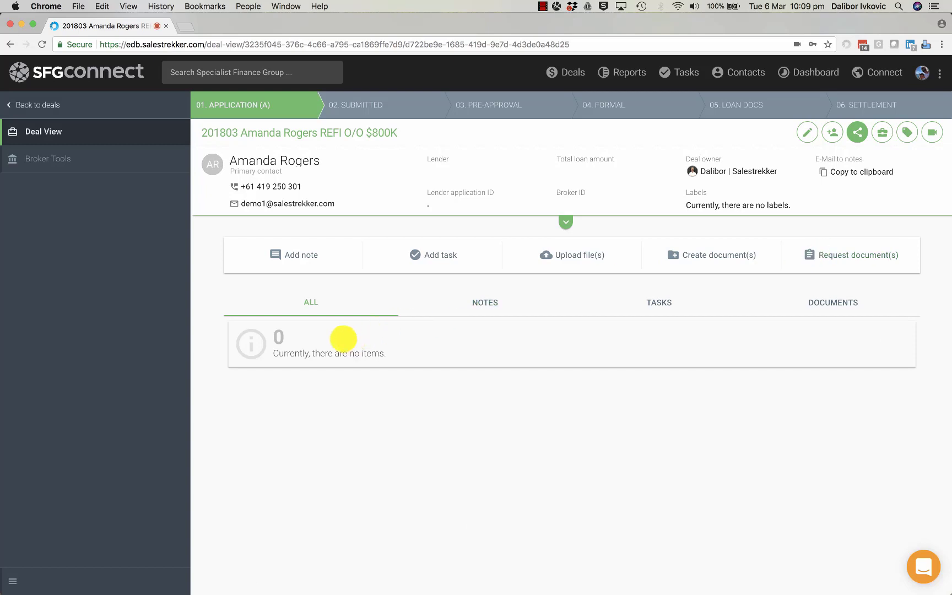
{"action": "mouse_move", "coordinate": [342, 322]}
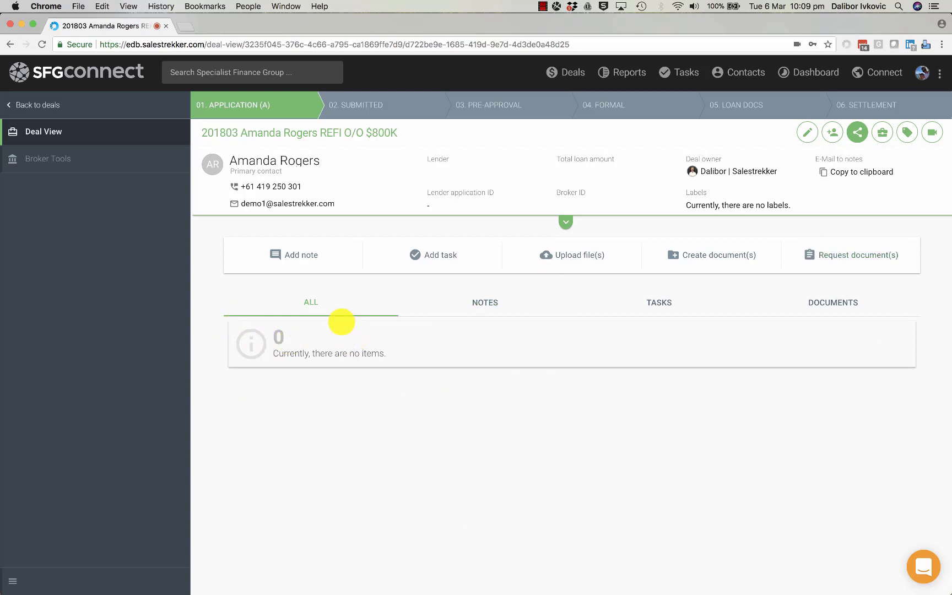
{"action": "mouse_move", "coordinate": [858, 277]}
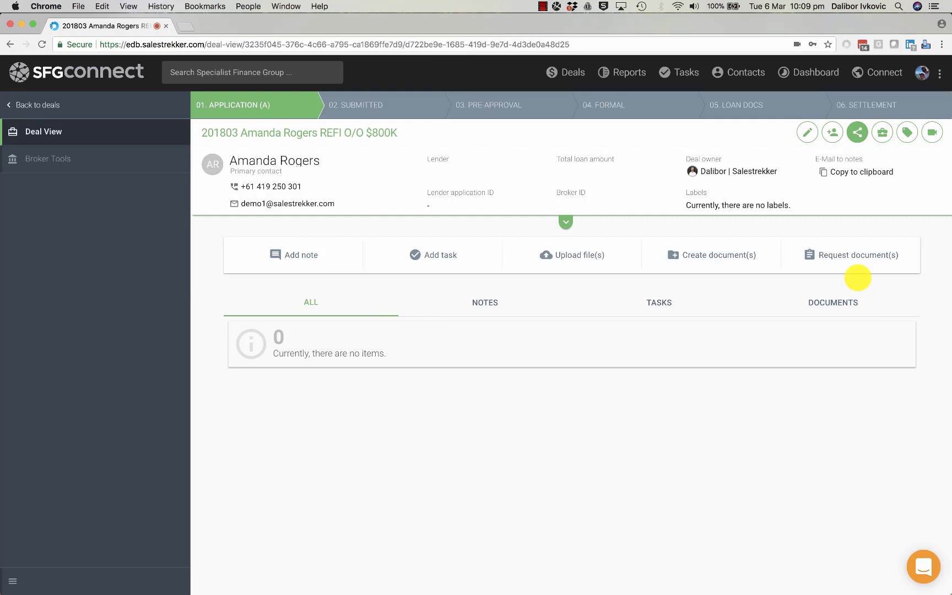
{"action": "left_click", "coordinate": [834, 302]}
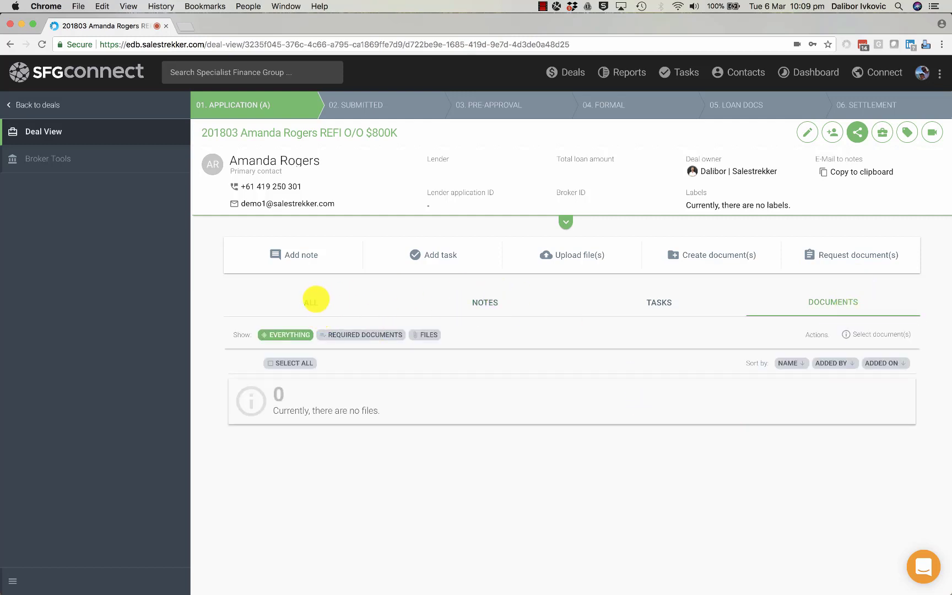
{"action": "left_click", "coordinate": [311, 302]}
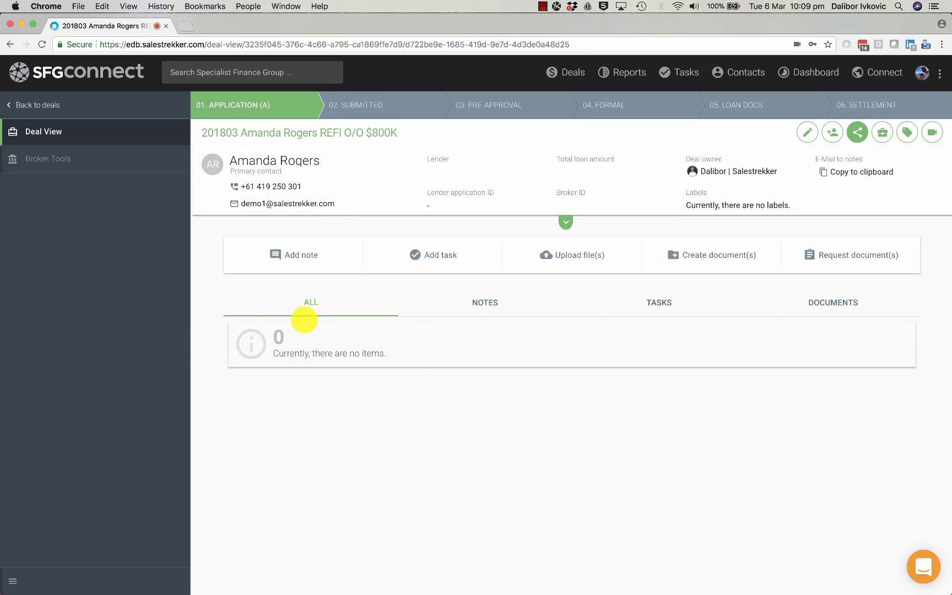
{"action": "left_click", "coordinate": [294, 255]}
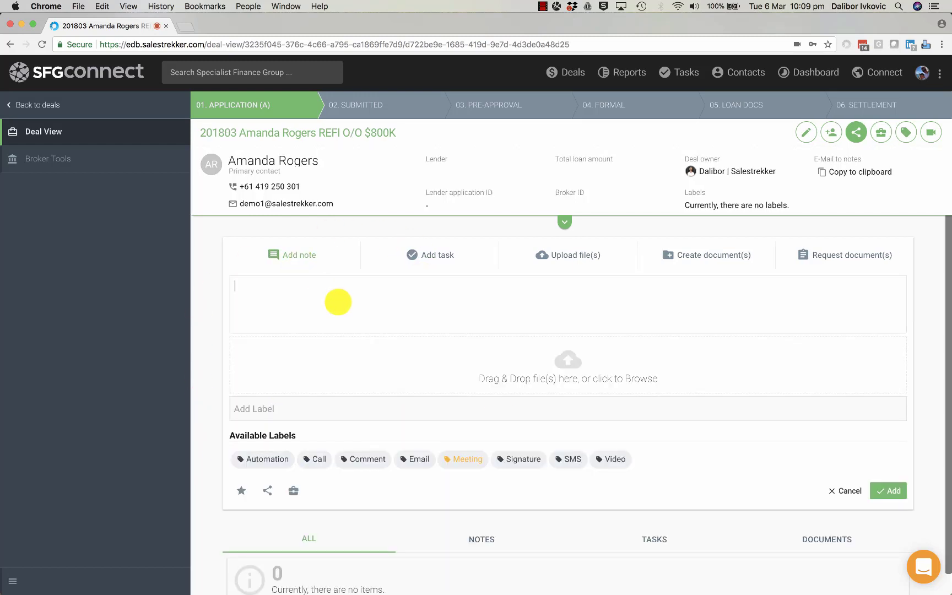
{"action": "type", "text": "Spoke with AManda. She is ok to complete Fact Find o"}
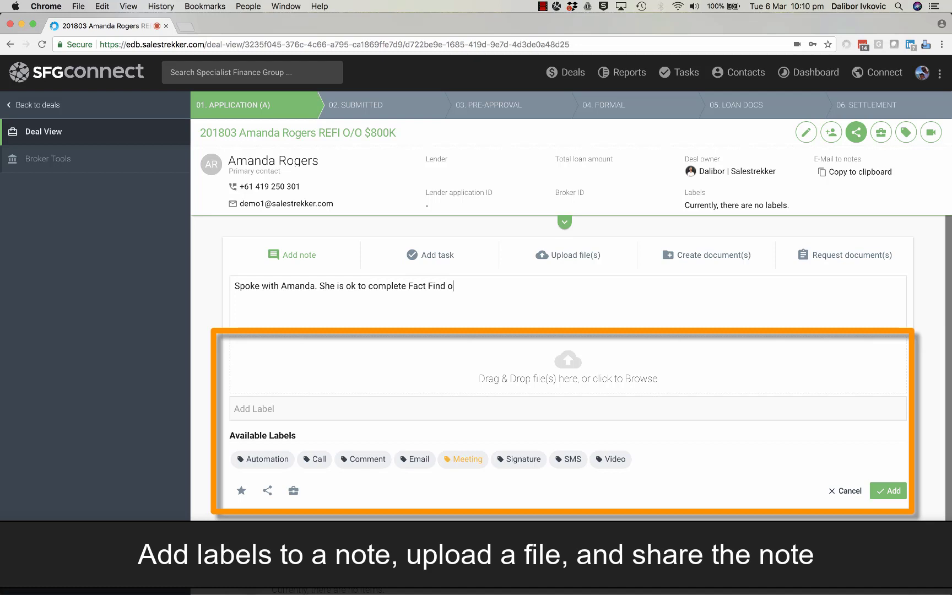
{"action": "left_click", "coordinate": [888, 490]}
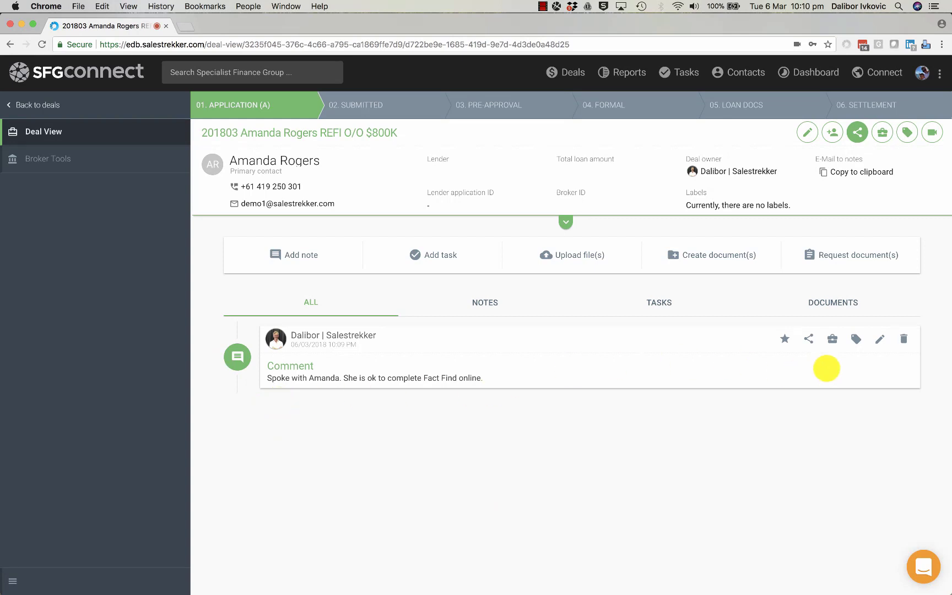
{"action": "mouse_move", "coordinate": [784, 338]}
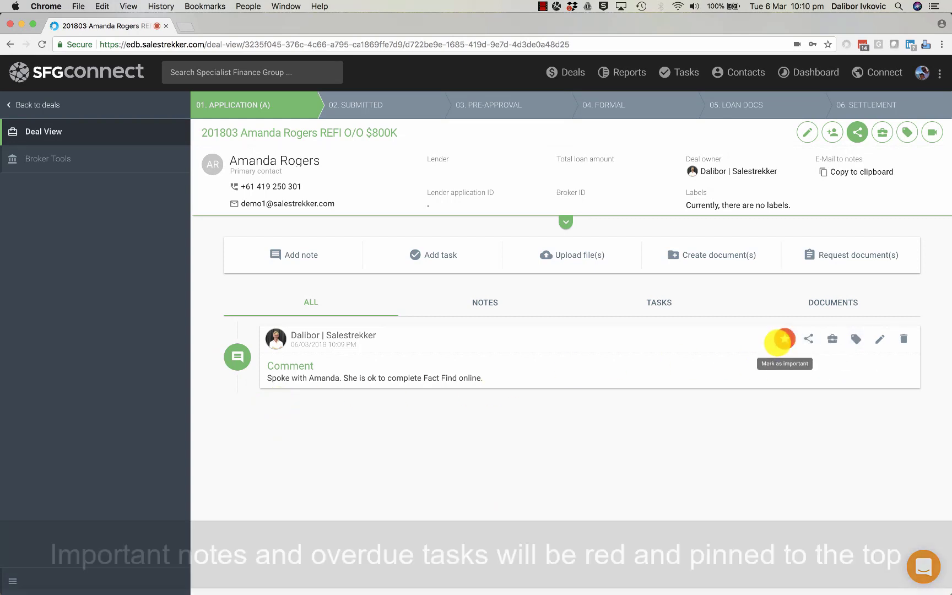
Star Amanda's Fact Find note as important to pin it above the activity list
{"action": "left_click", "coordinate": [779, 339]}
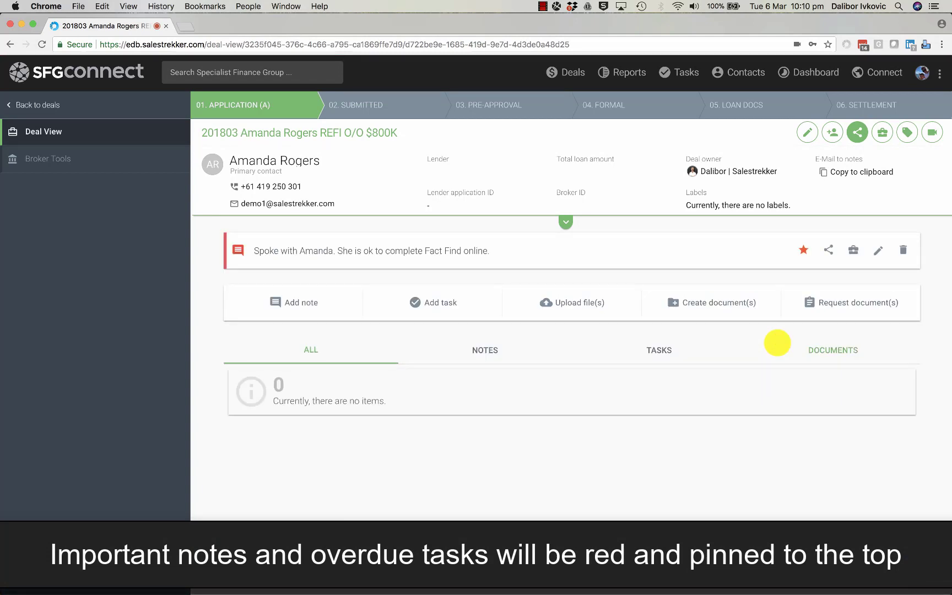
{"action": "mouse_move", "coordinate": [266, 233]}
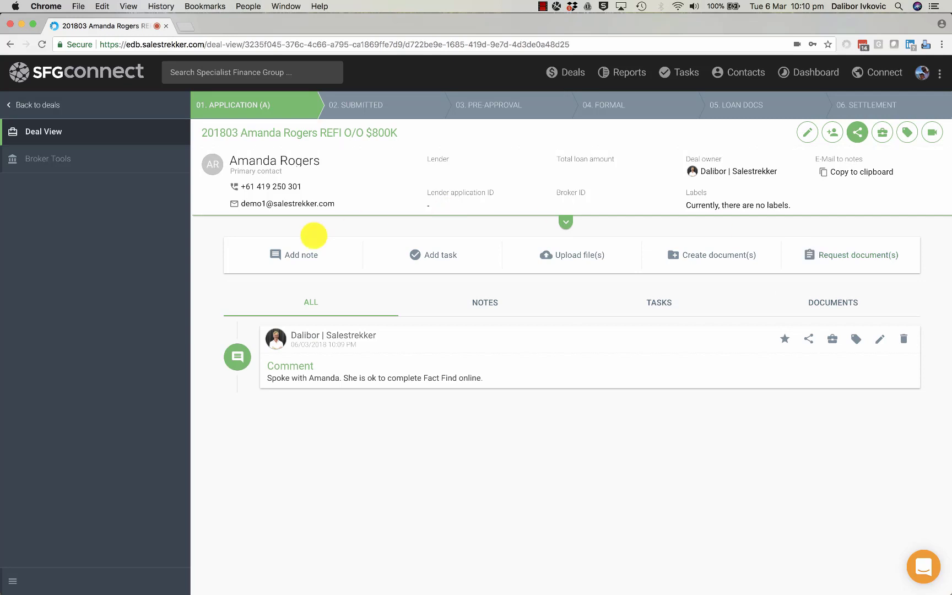
{"action": "mouse_move", "coordinate": [34, 159]}
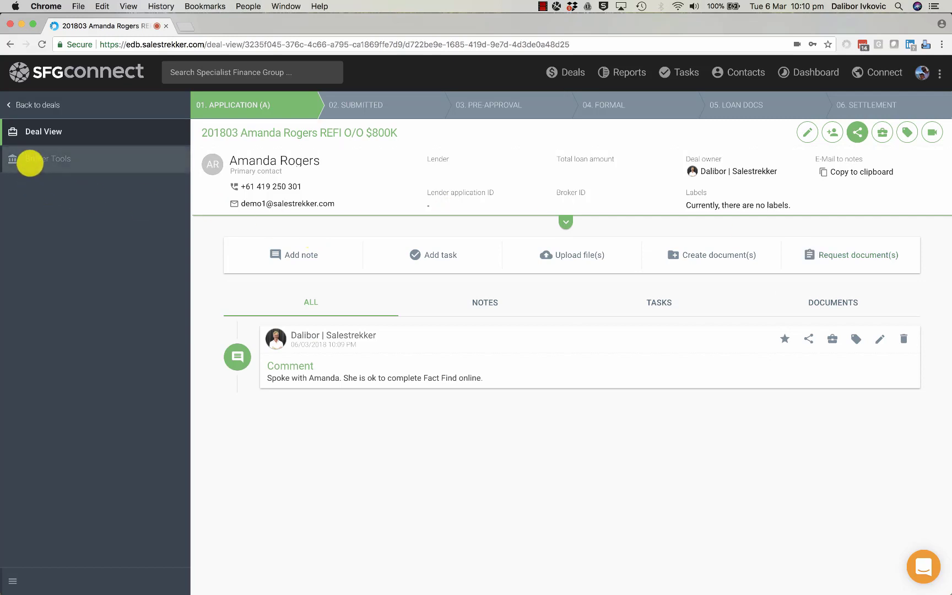
In broker tools, browse Personal Details, then the Income, Assets and Objectives sections
{"action": "left_click", "coordinate": [46, 158]}
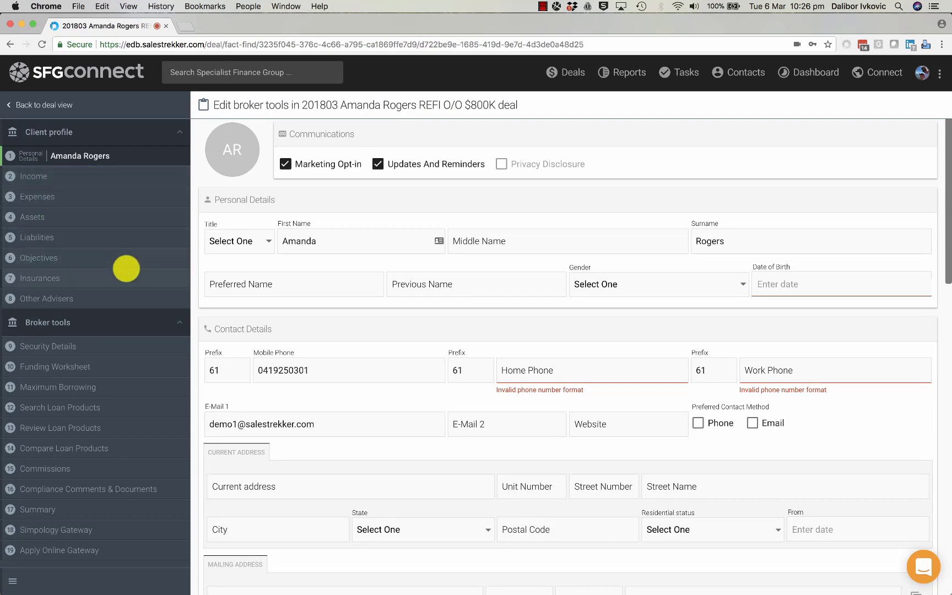
{"action": "scroll", "scroll_direction": "down", "scroll_amount": 3}
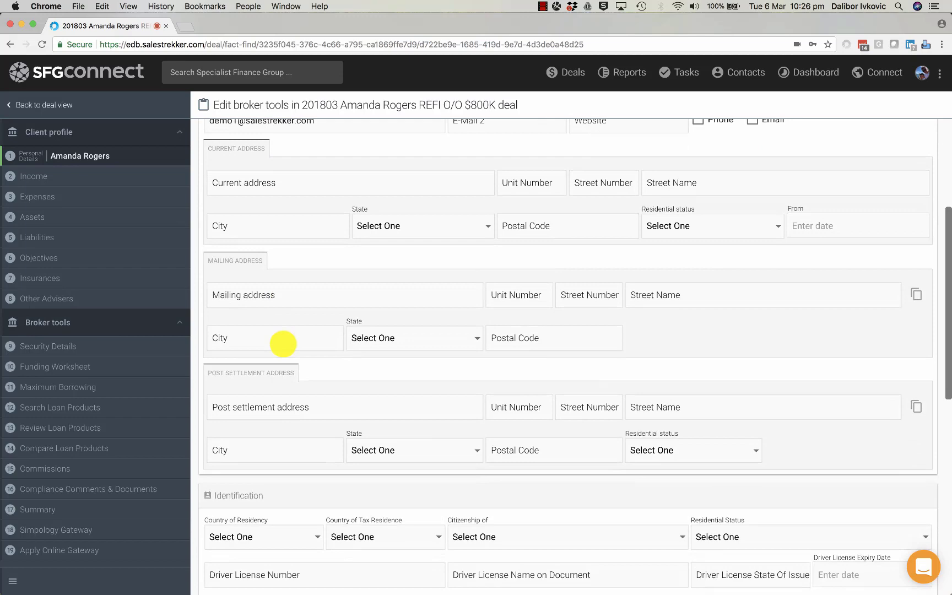
{"action": "left_click", "coordinate": [33, 176]}
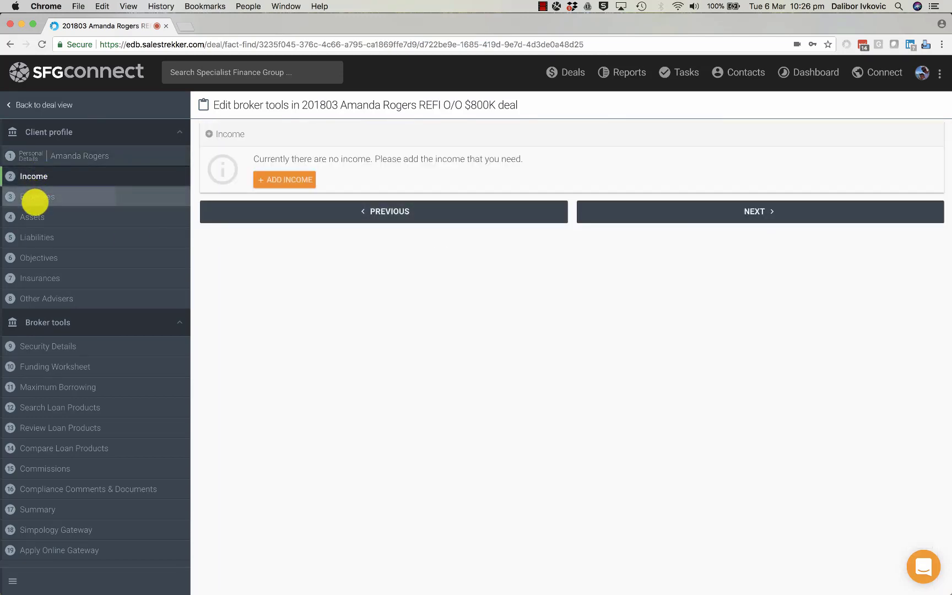
{"action": "left_click", "coordinate": [32, 217]}
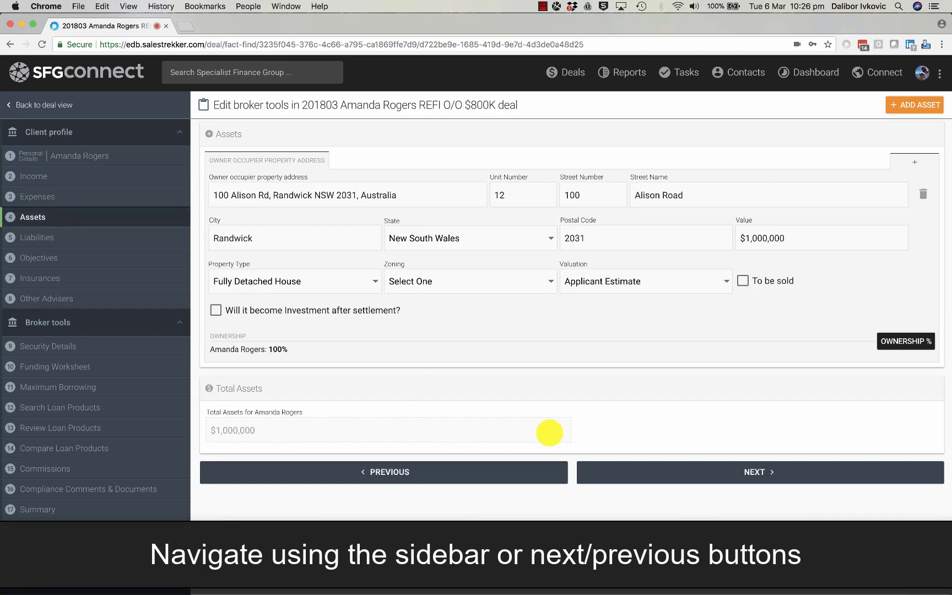
{"action": "left_click", "coordinate": [759, 472]}
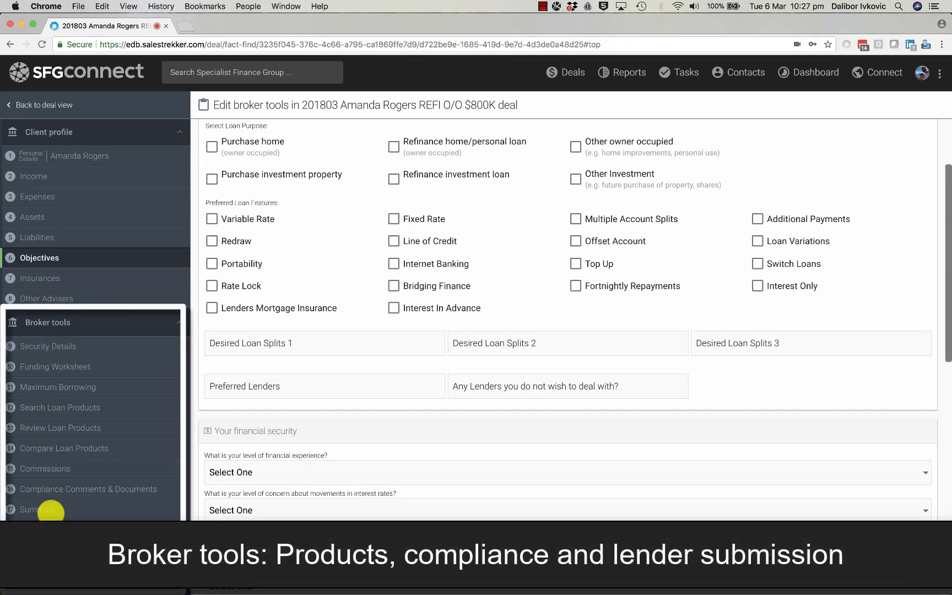
View Security Details, then open the Compliance Comments & Documents section
{"action": "left_click", "coordinate": [48, 346]}
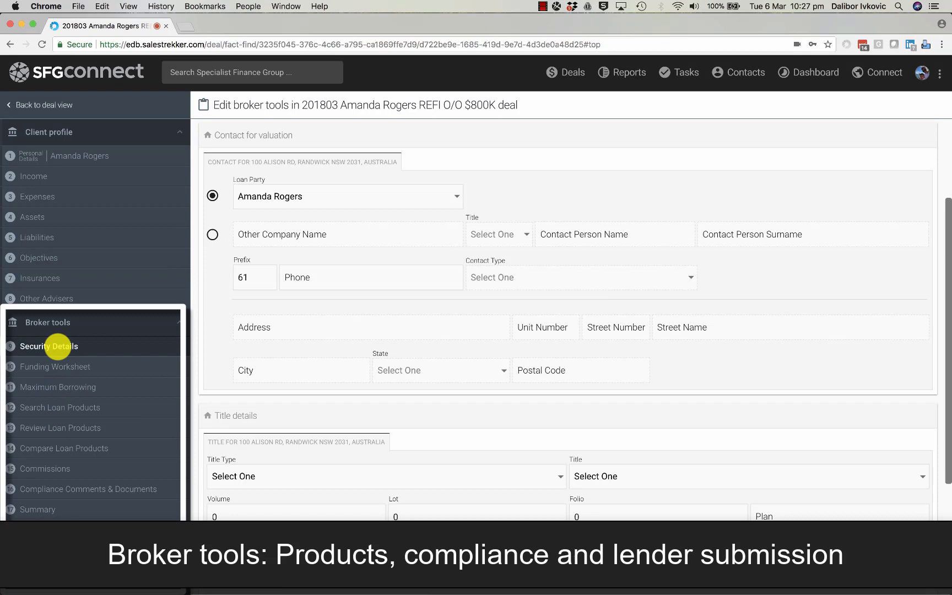
{"action": "left_click", "coordinate": [48, 346]}
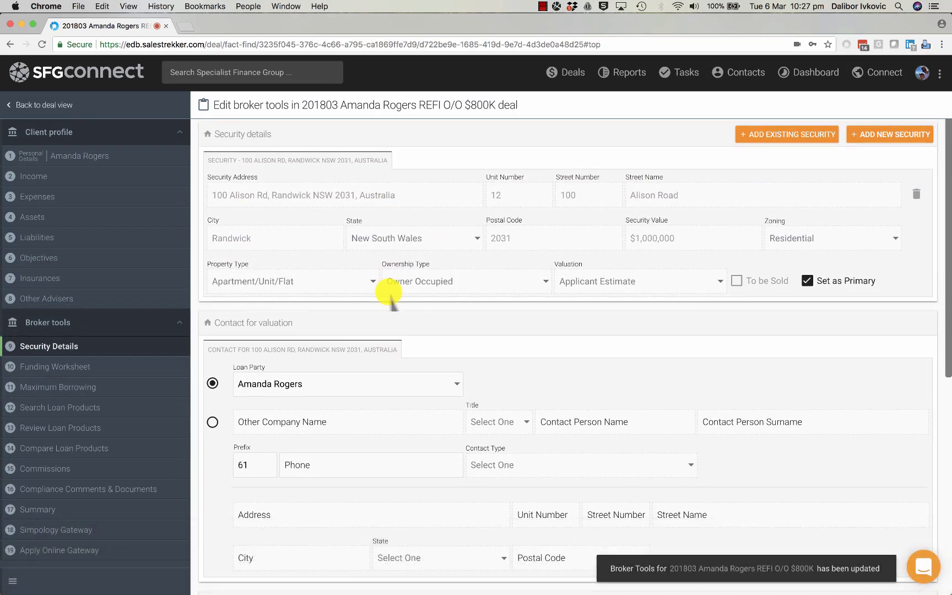
{"action": "mouse_move", "coordinate": [416, 205]}
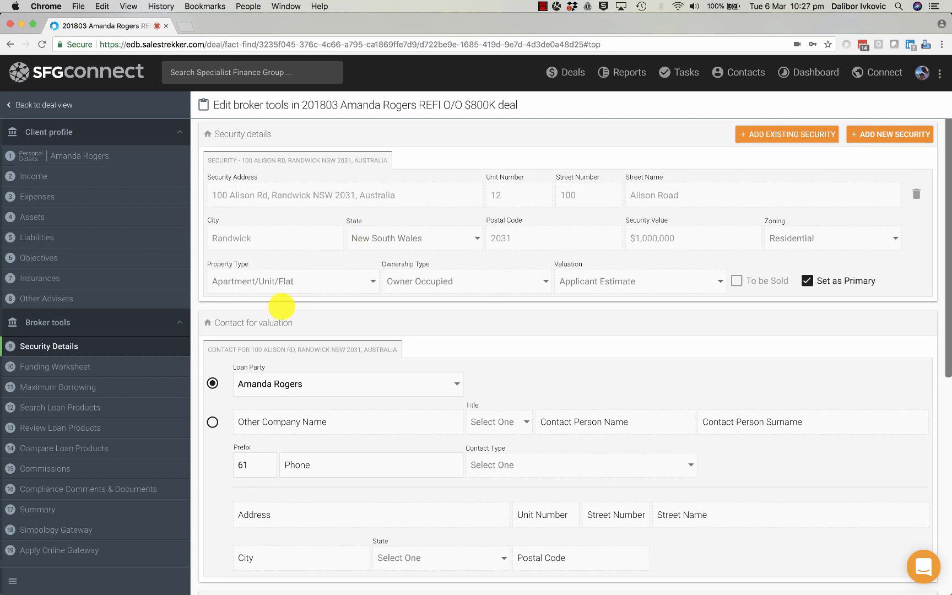
{"action": "mouse_move", "coordinate": [914, 142]}
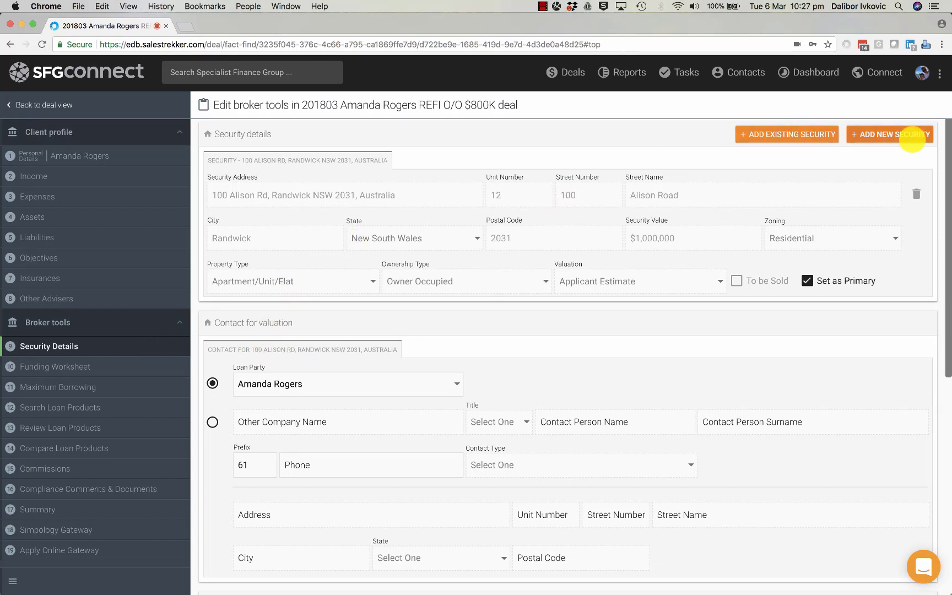
{"action": "mouse_move", "coordinate": [570, 240]}
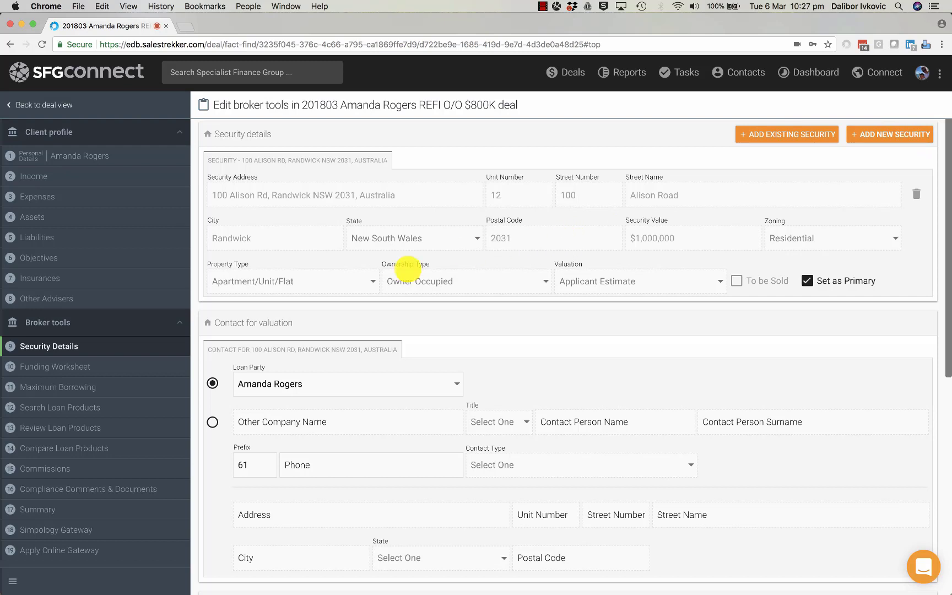
{"action": "mouse_move", "coordinate": [120, 376]}
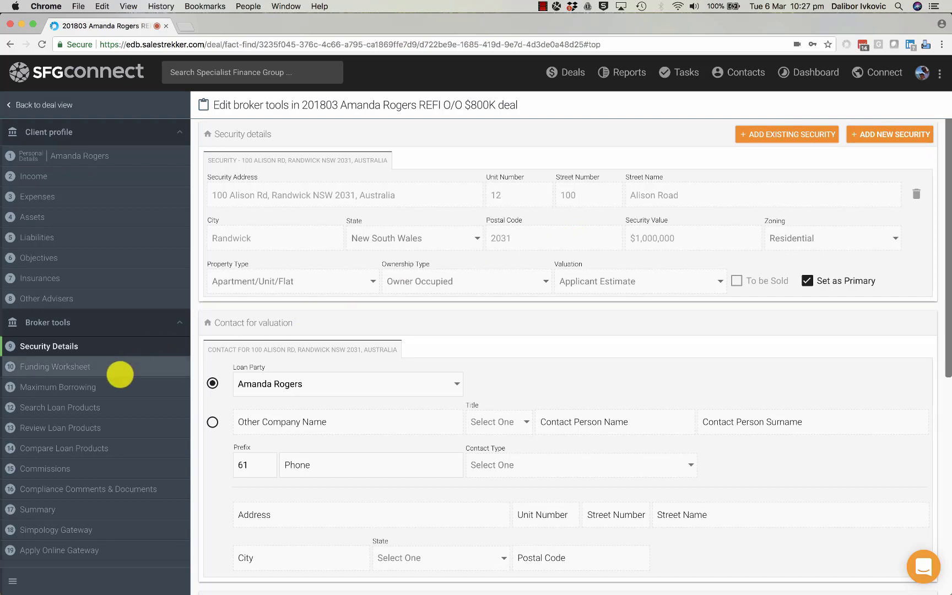
{"action": "mouse_move", "coordinate": [73, 539]}
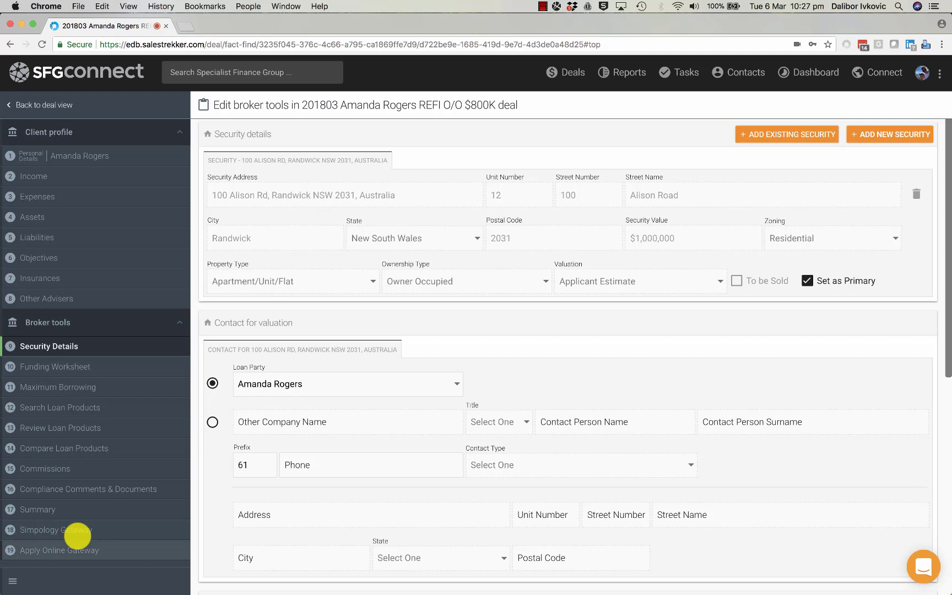
{"action": "mouse_move", "coordinate": [57, 500]}
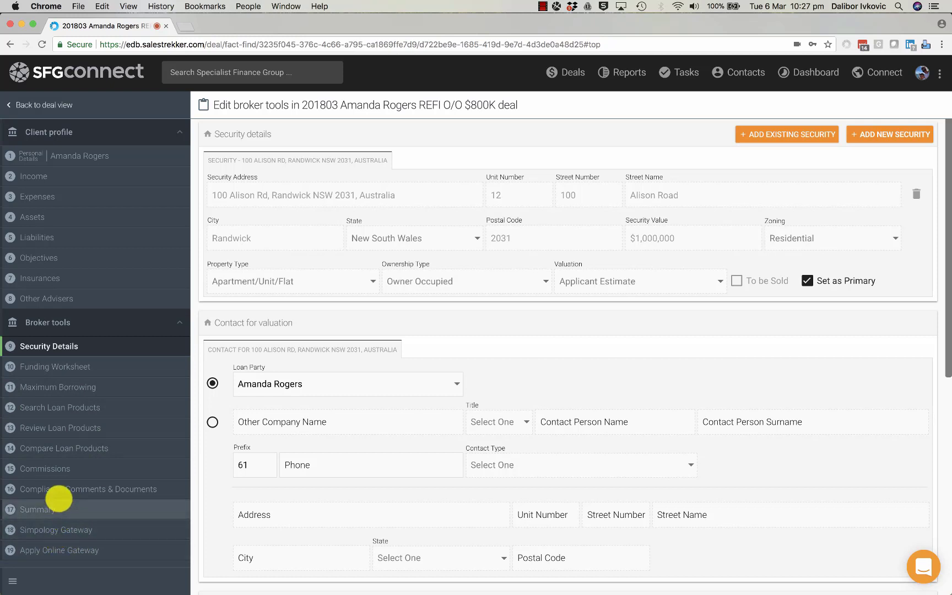
{"action": "left_click", "coordinate": [88, 489]}
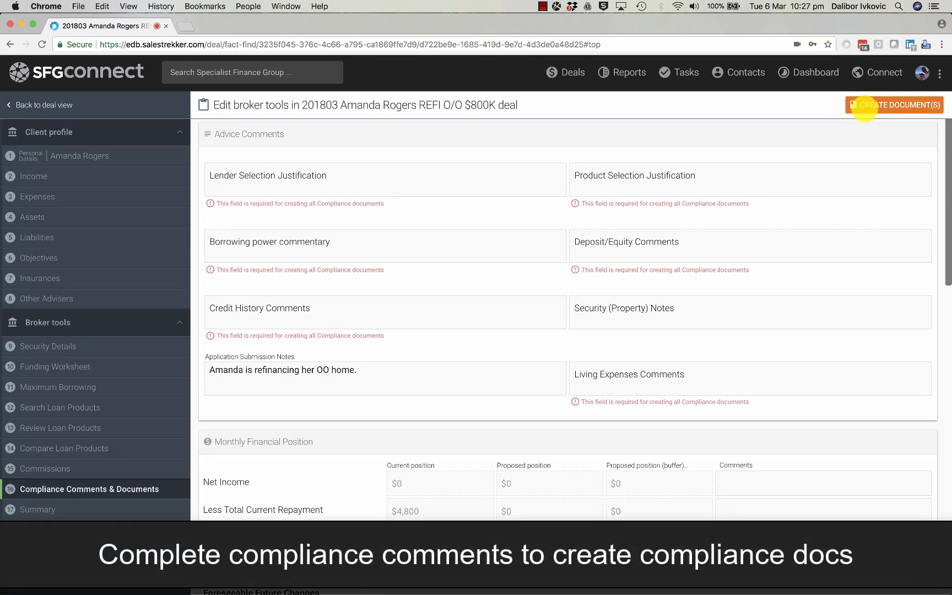
{"action": "left_click", "coordinate": [895, 104]}
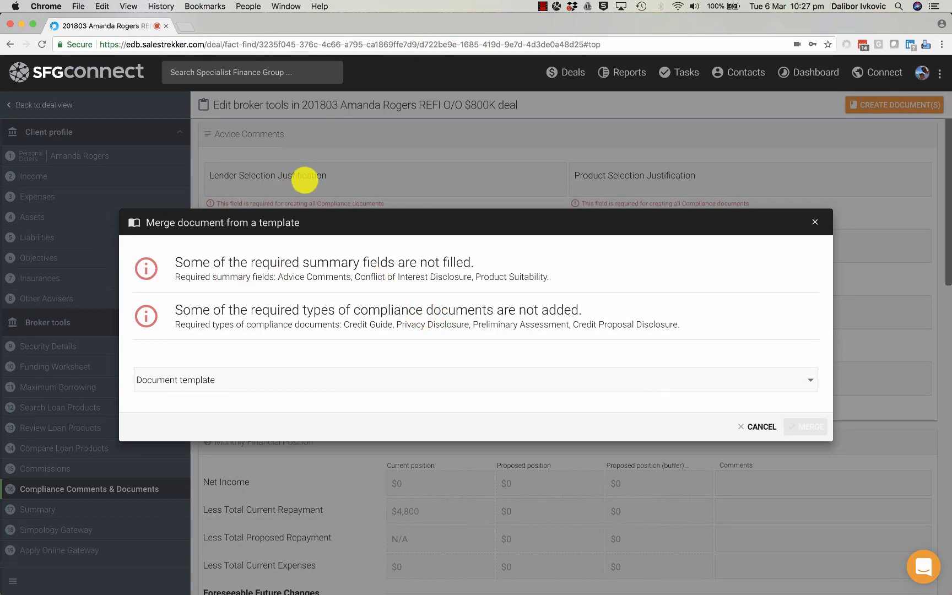
{"action": "mouse_move", "coordinate": [308, 179]}
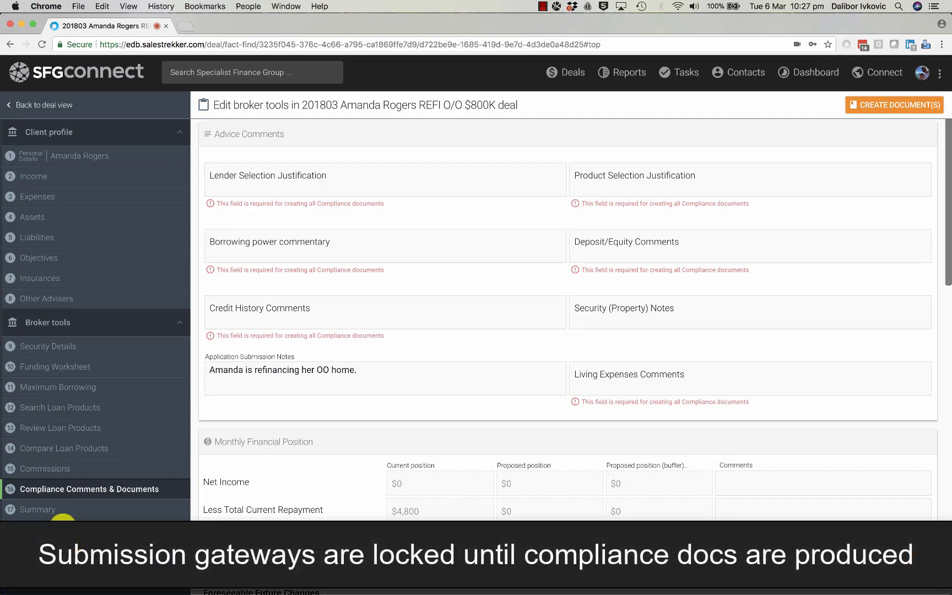
{"action": "left_click", "coordinate": [899, 105]}
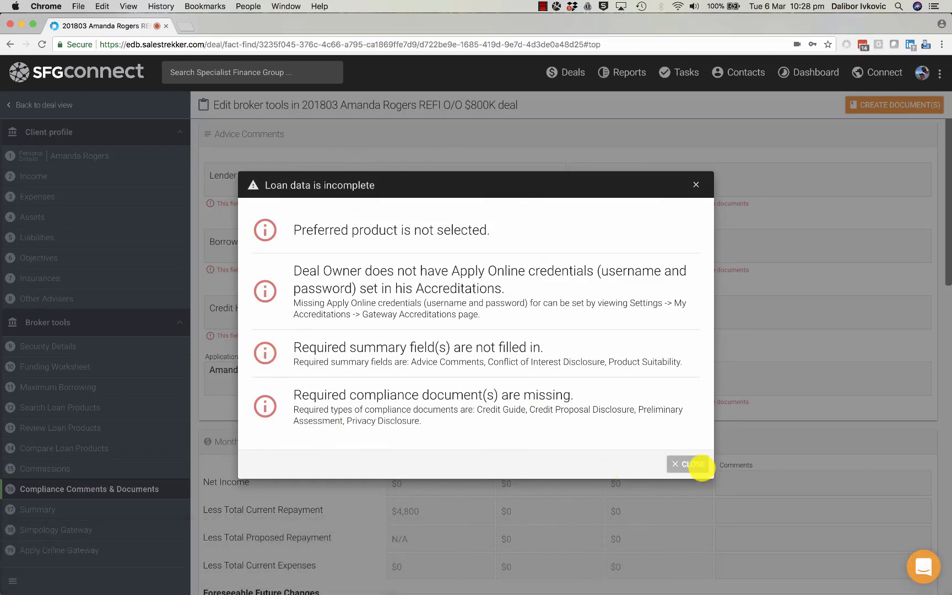
{"action": "left_click", "coordinate": [689, 464]}
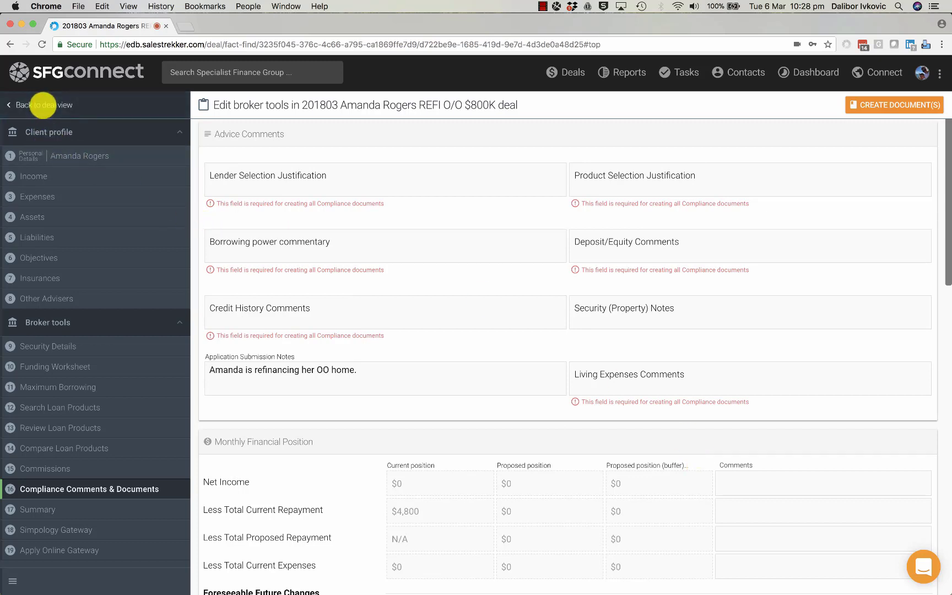
{"action": "left_click", "coordinate": [35, 105]}
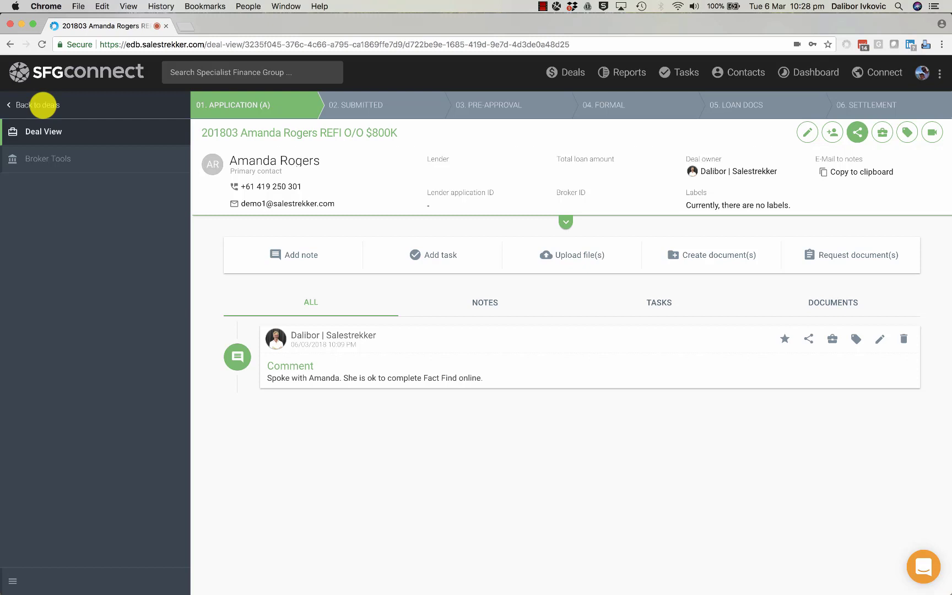
Return to the Home Loans board and drag deal 201803 from Application to Submitted
{"action": "left_click", "coordinate": [36, 105]}
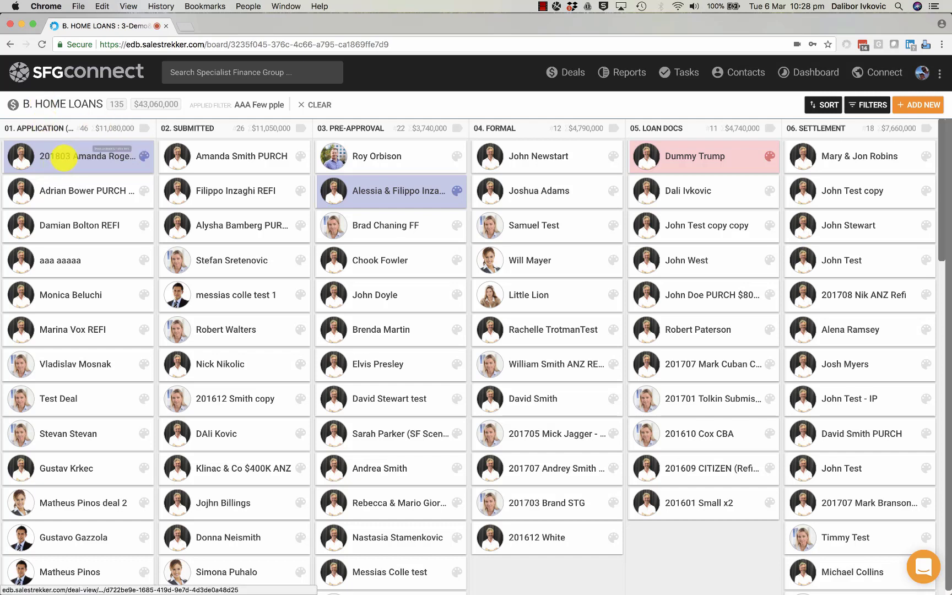
{"action": "mouse_move", "coordinate": [27, 160]}
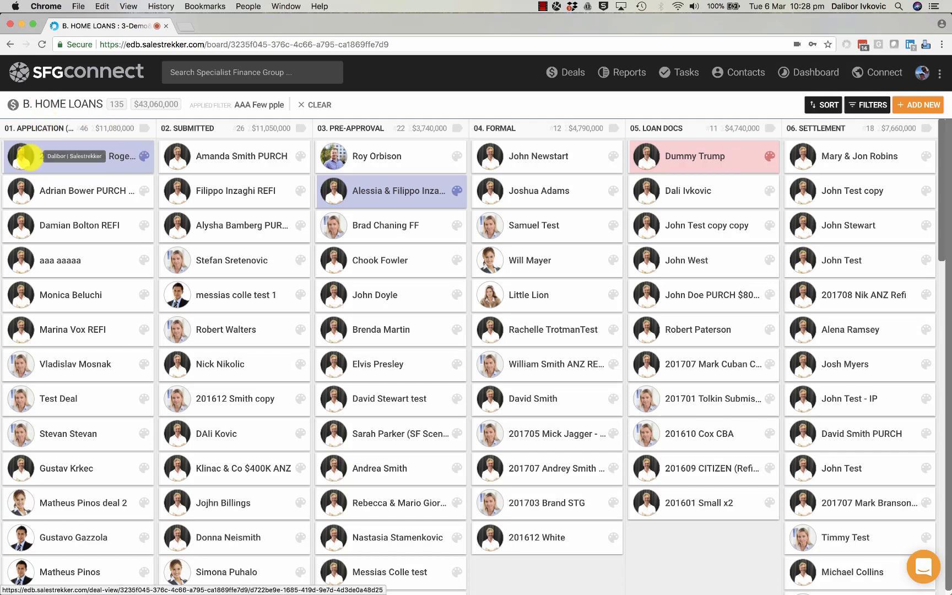
{"action": "left_click_drag", "start_coordinate": [78, 156], "coordinate": [234, 156]}
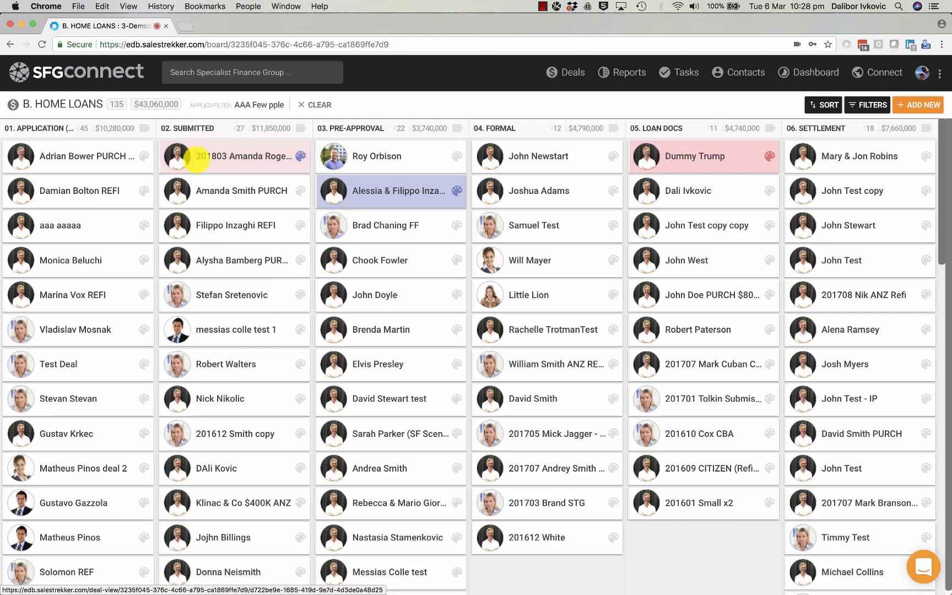